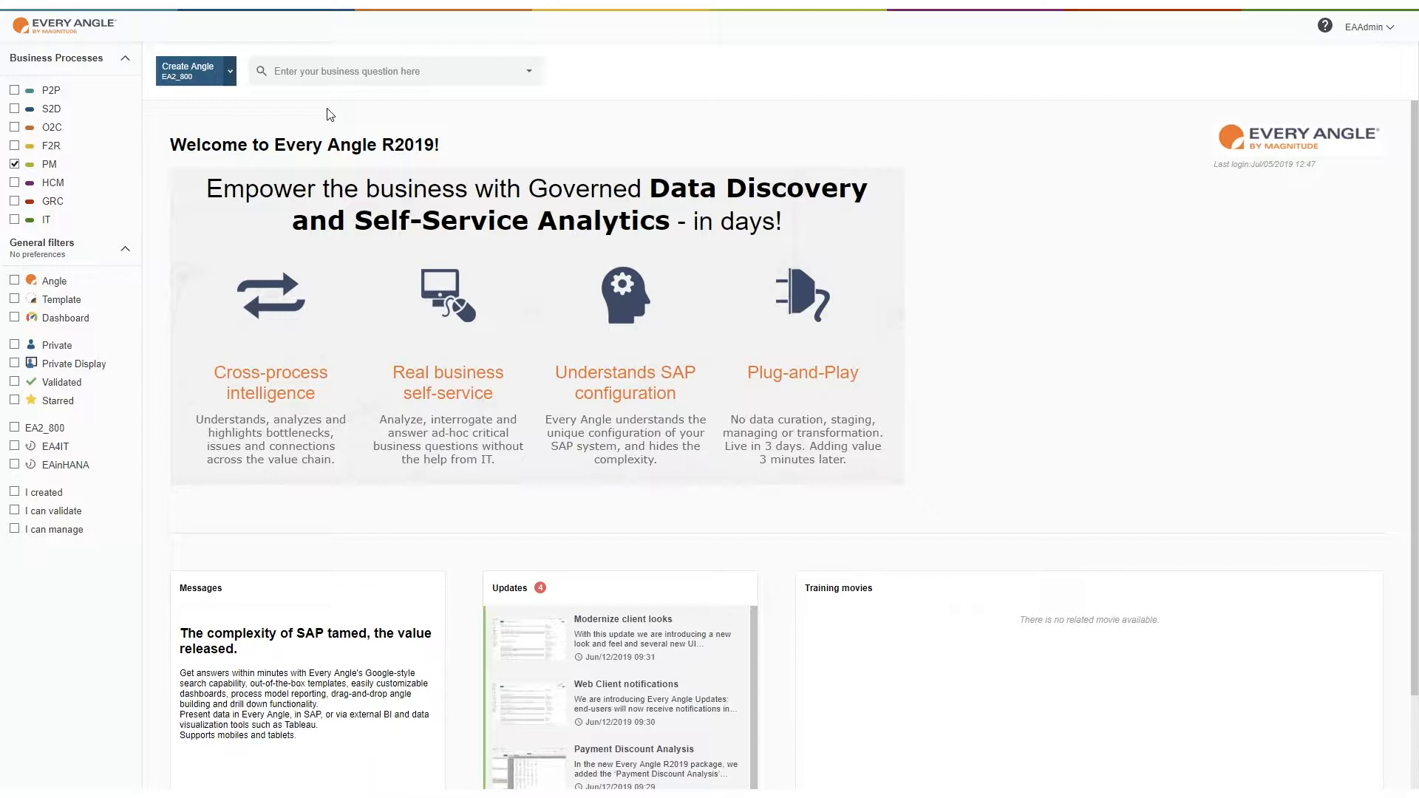
mouse_move(304, 115)
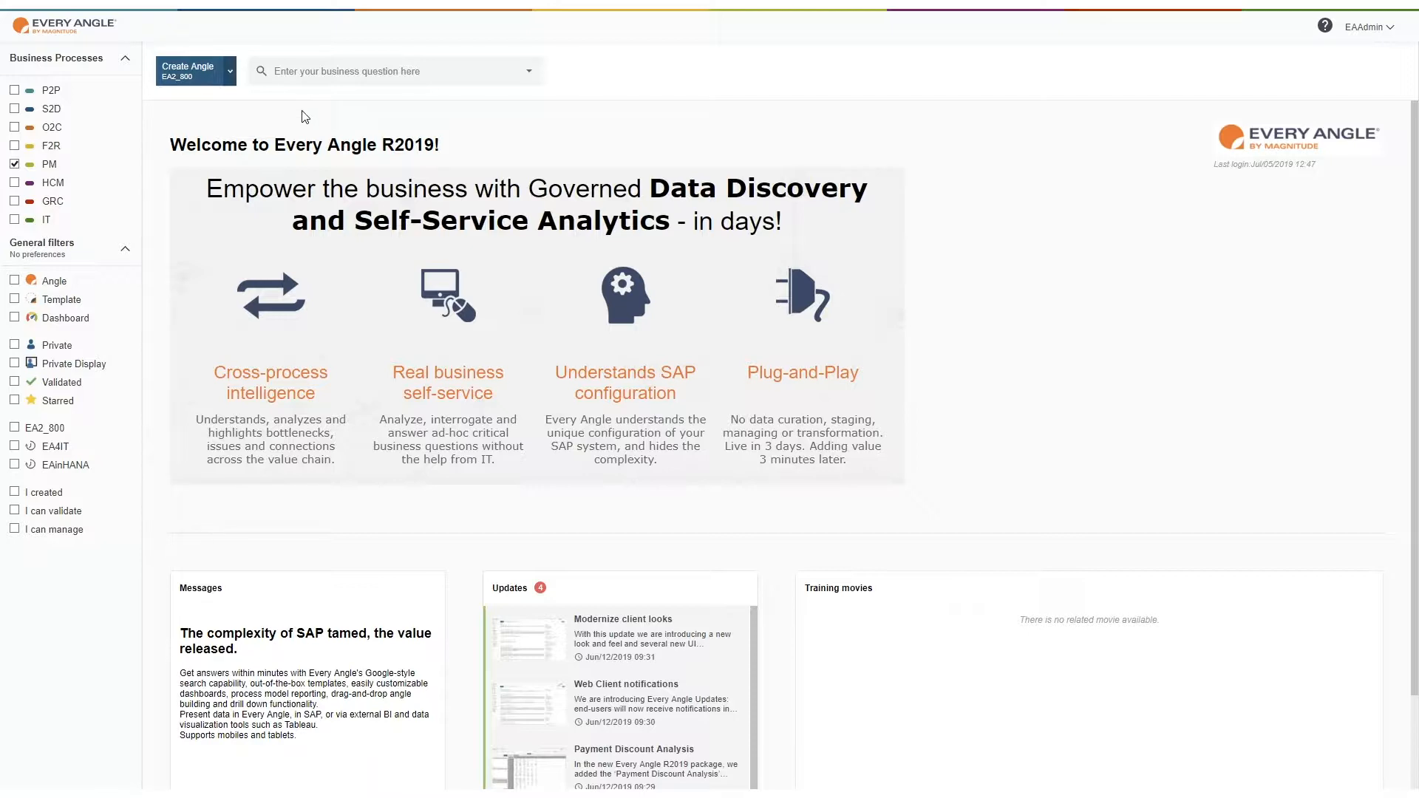
mouse_move(188, 71)
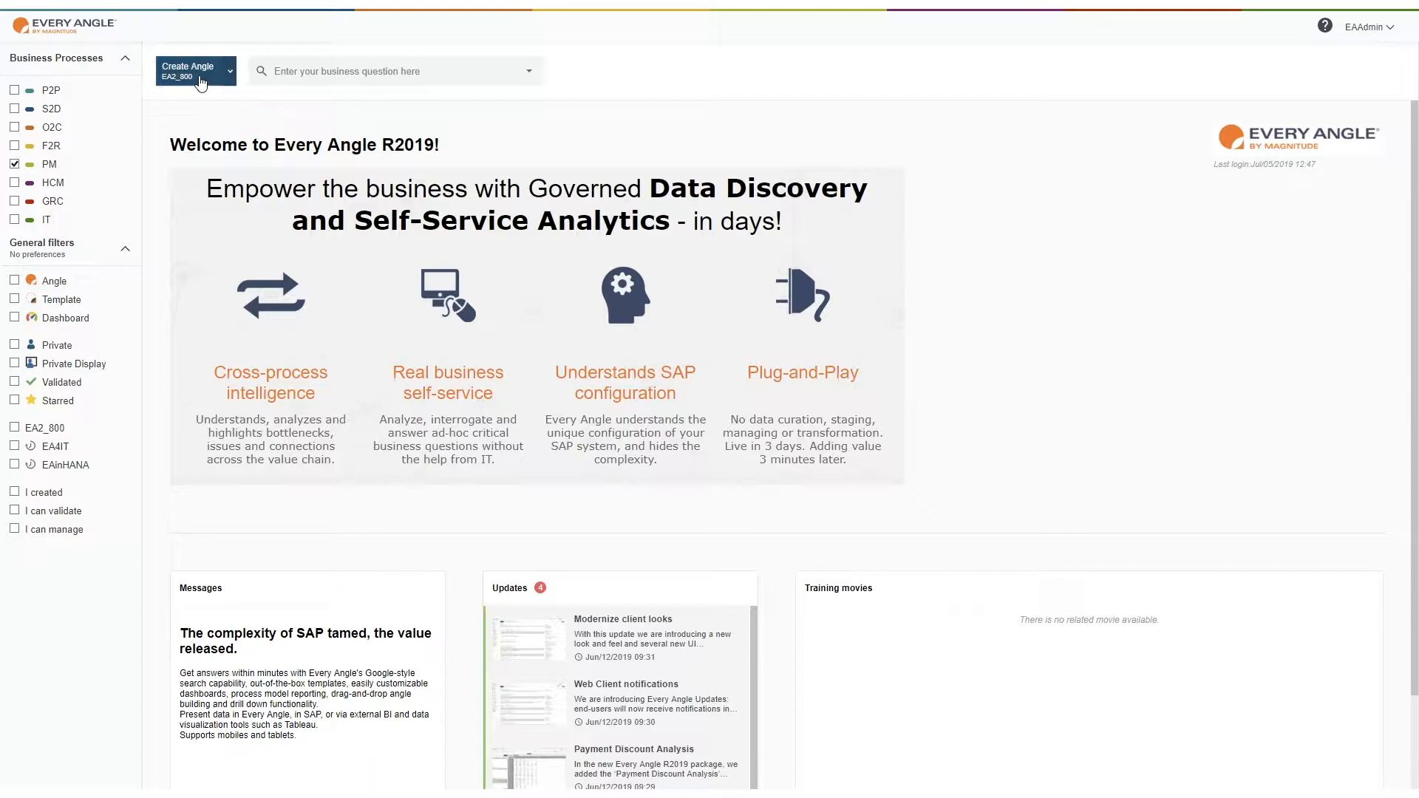
Step: Create a new Angle from the Expert object list, searching 'measur' and choosing Measuring Point
left_click(188, 71)
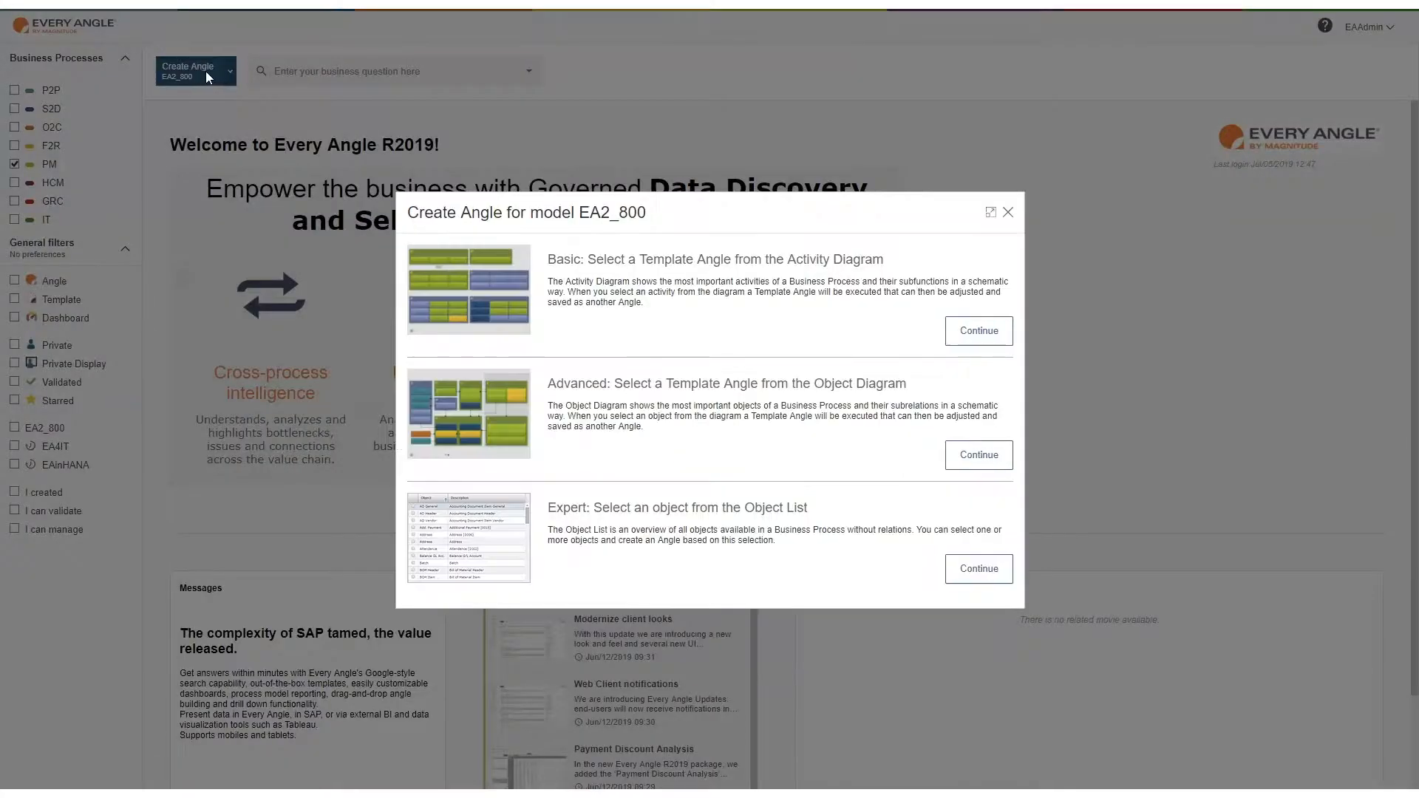
left_click(977, 568)
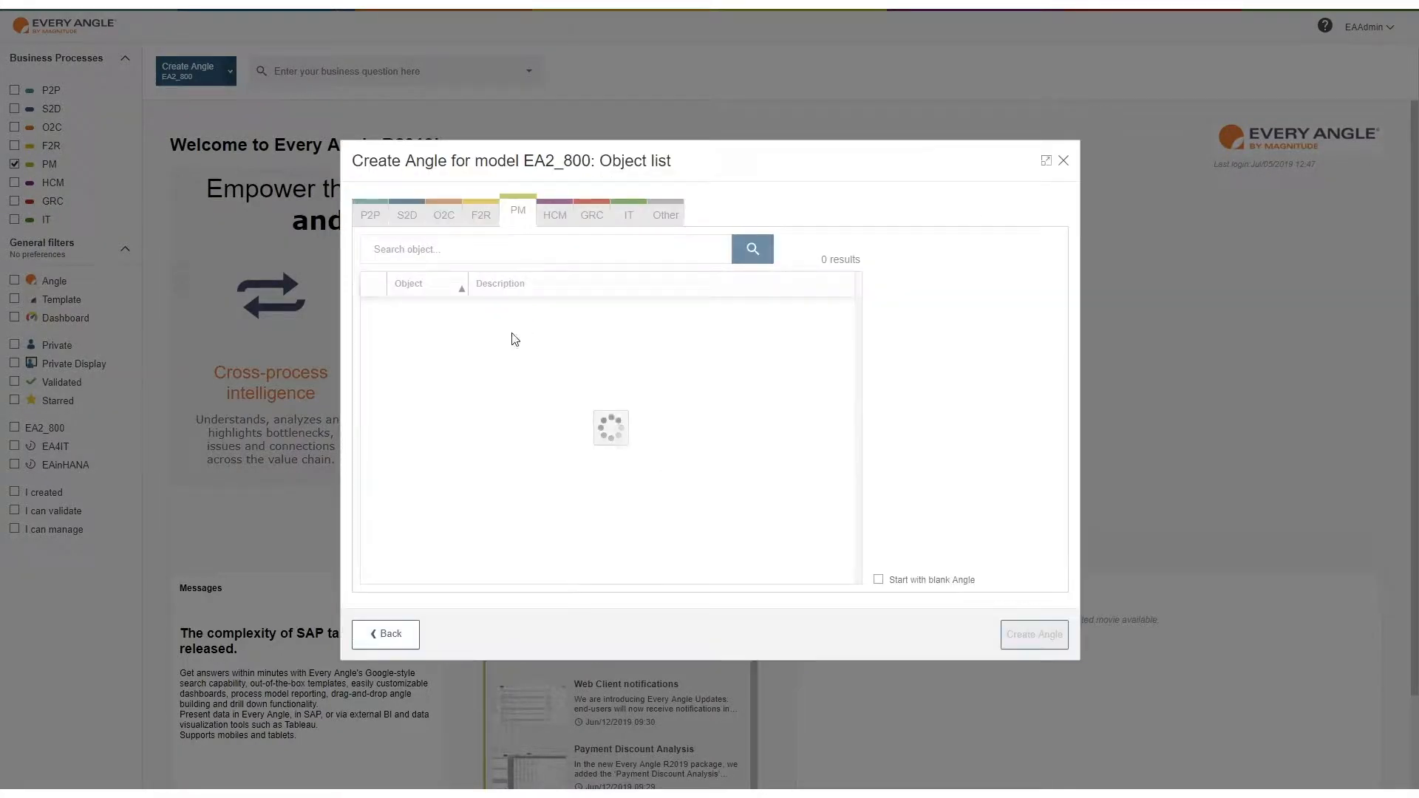
type("m")
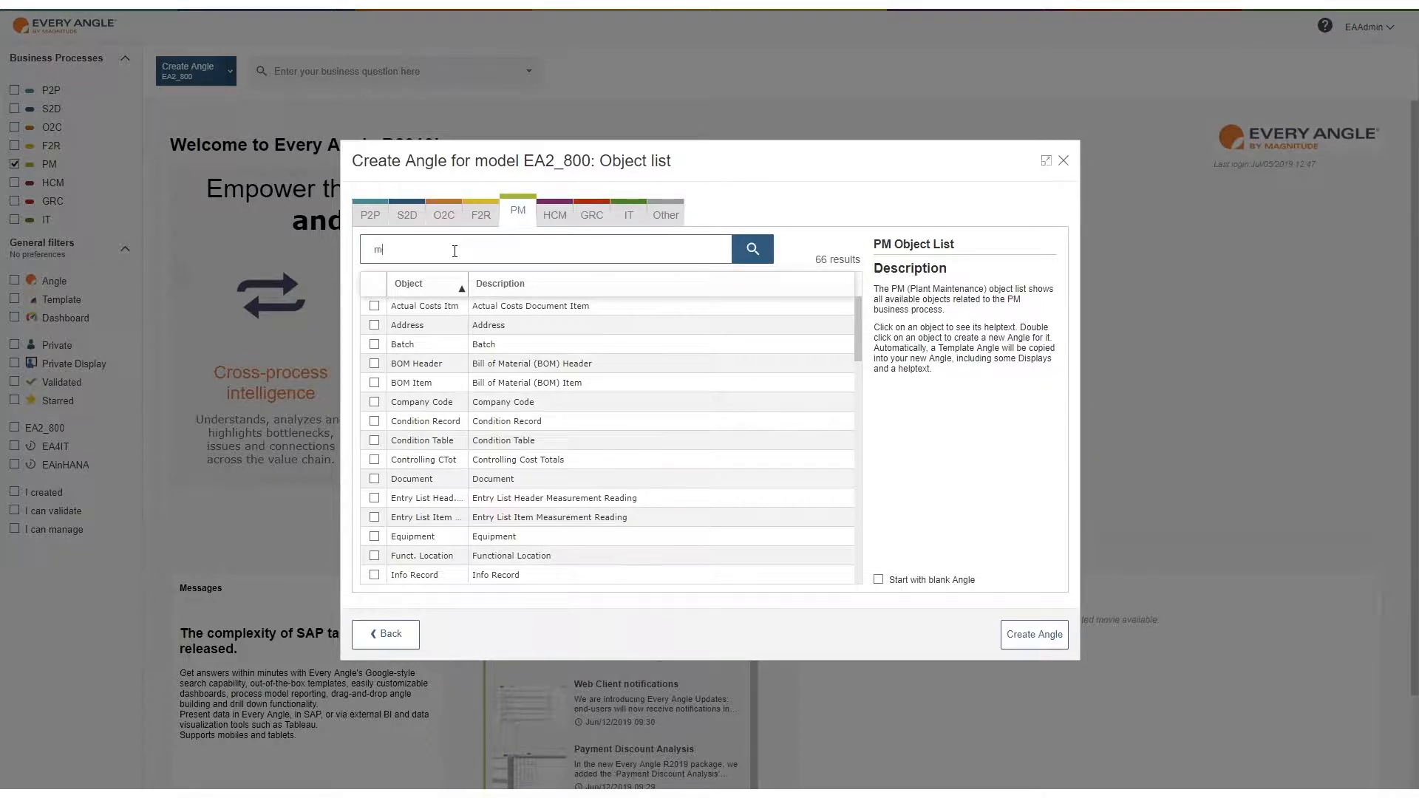
type("easur")
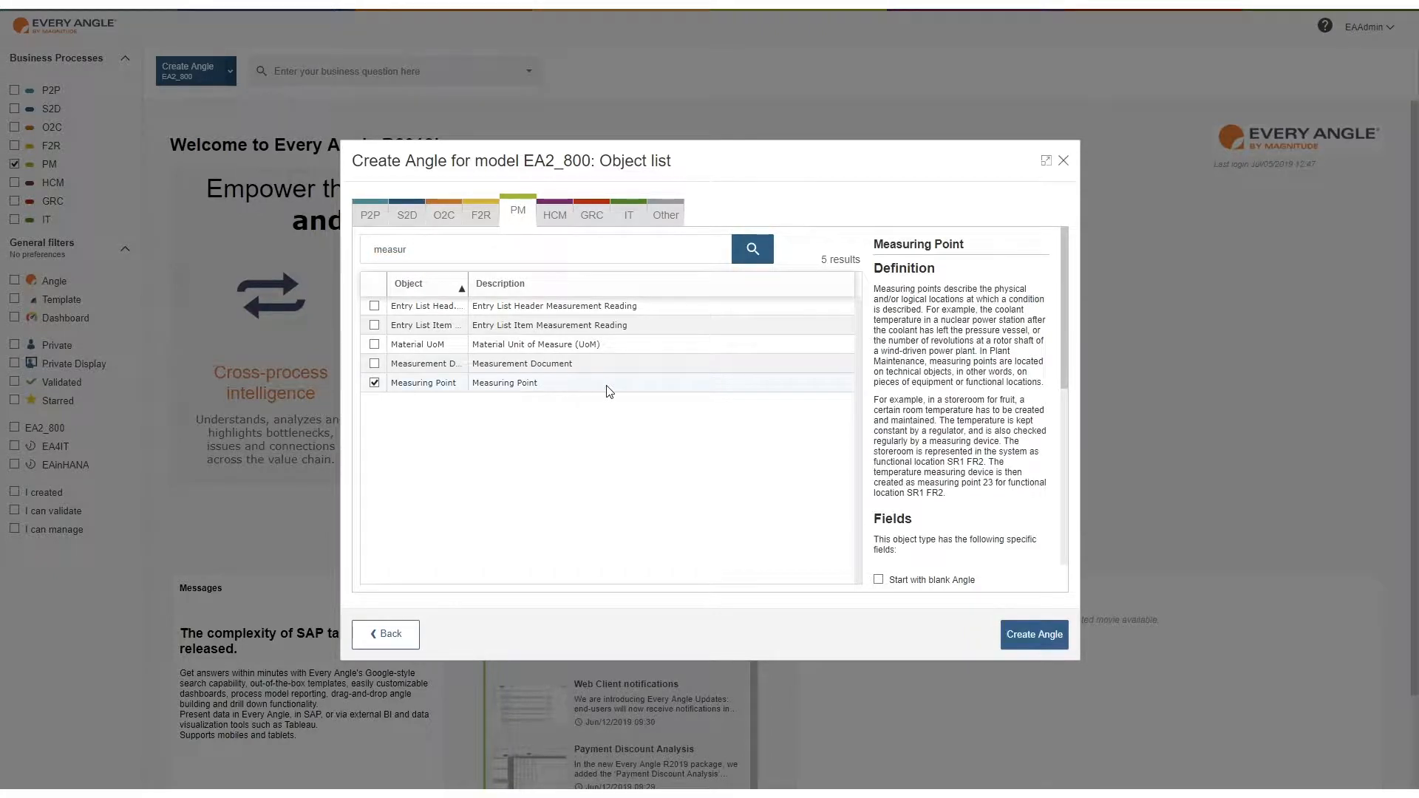
left_click(1034, 634)
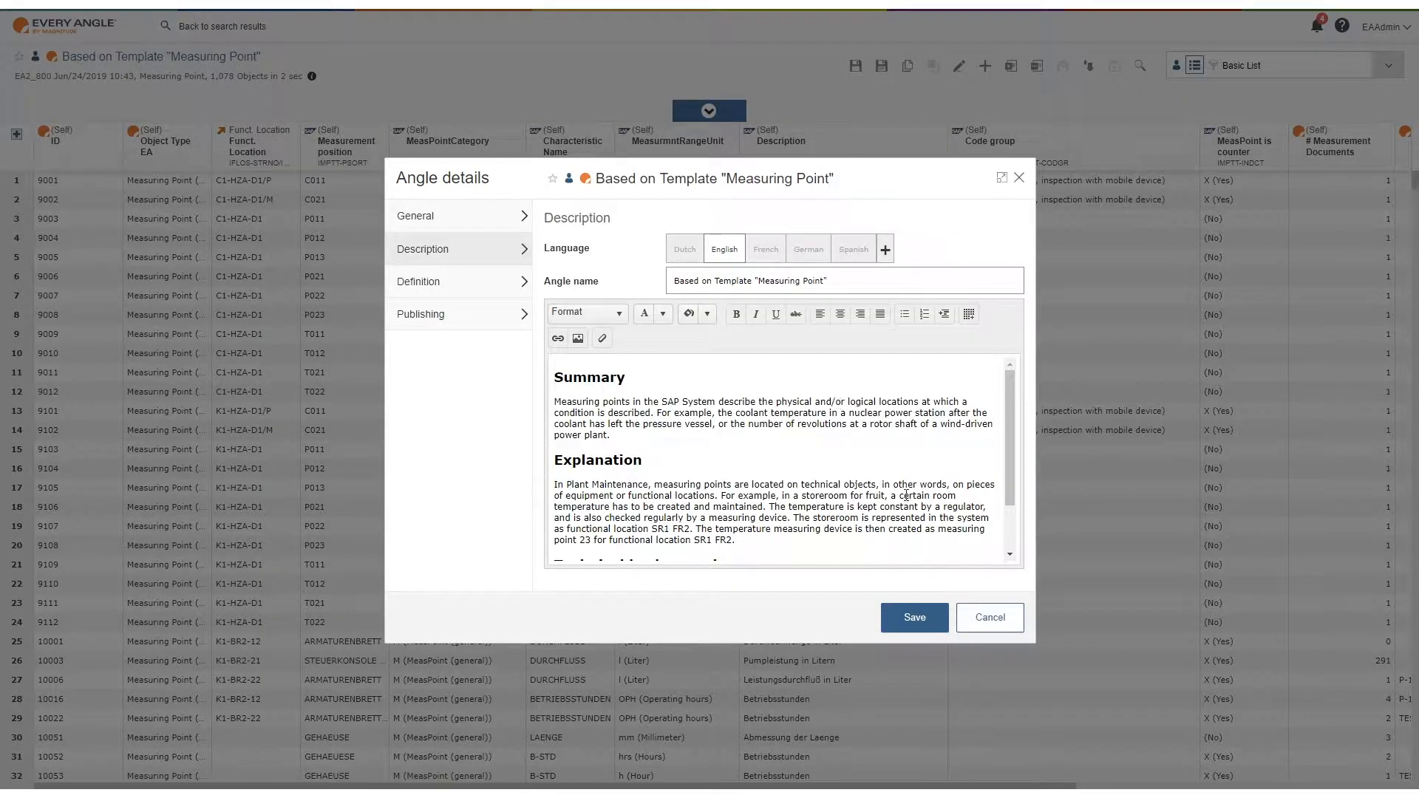
Step: Dismiss the Angle description and review the maintenance plan and equipment columns
left_click(989, 618)
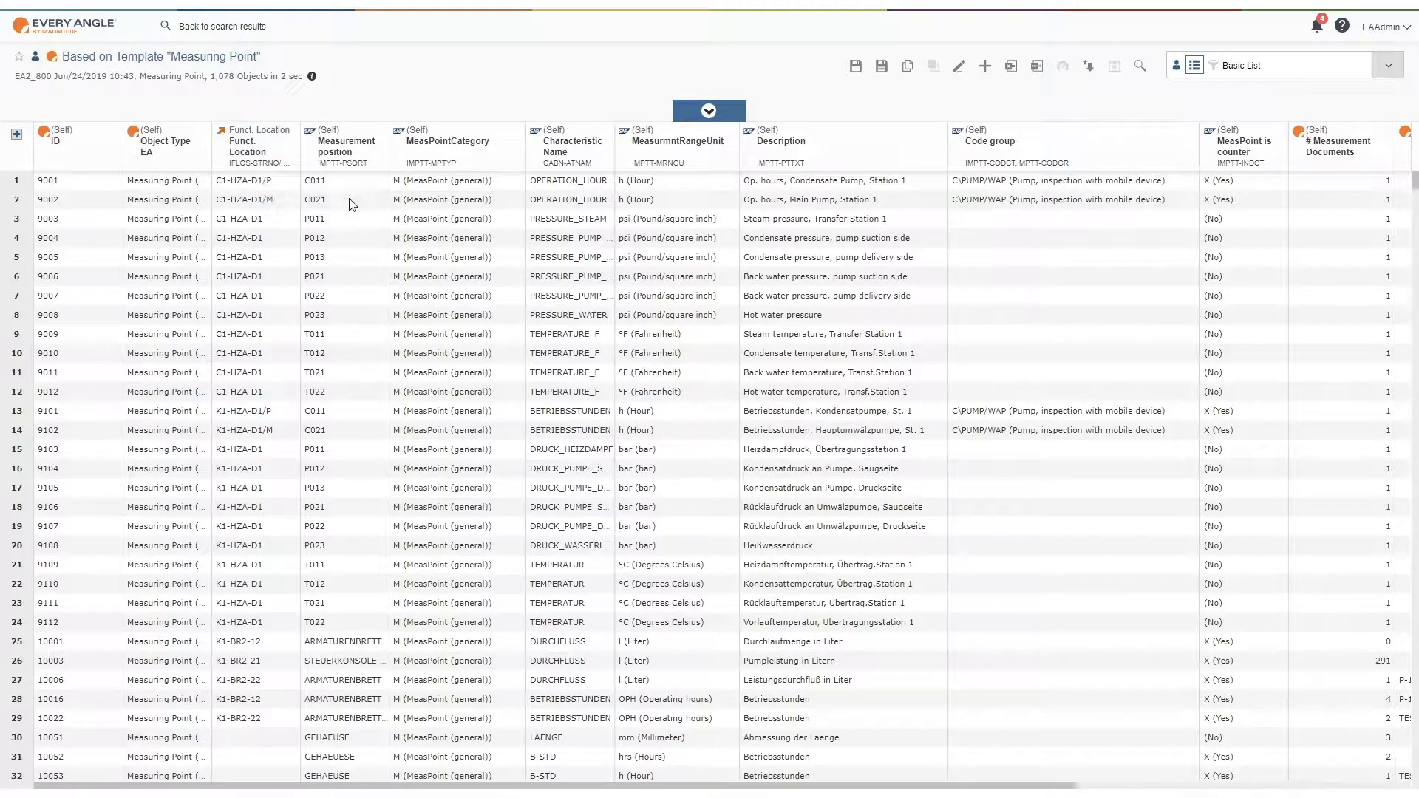
mouse_move(824, 200)
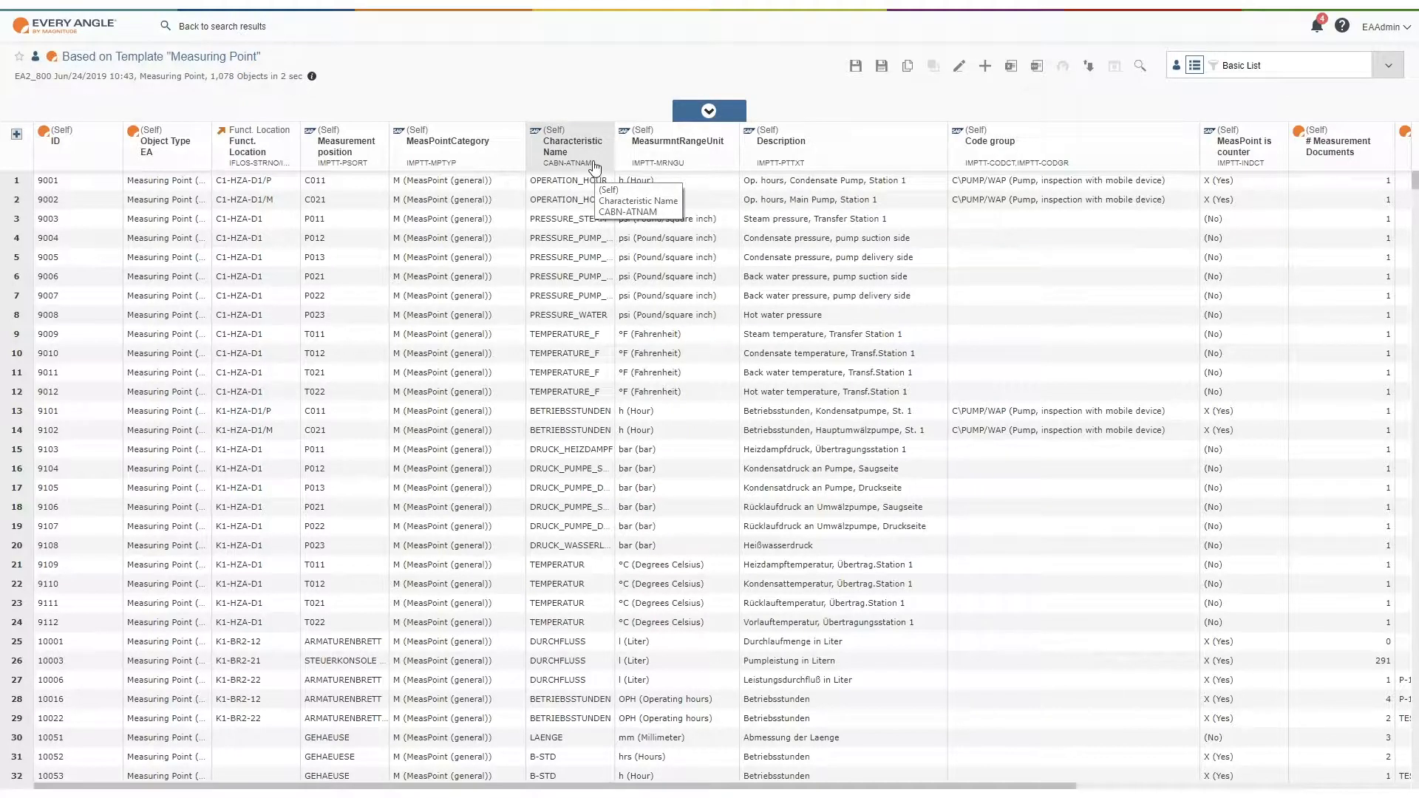
mouse_move(980, 180)
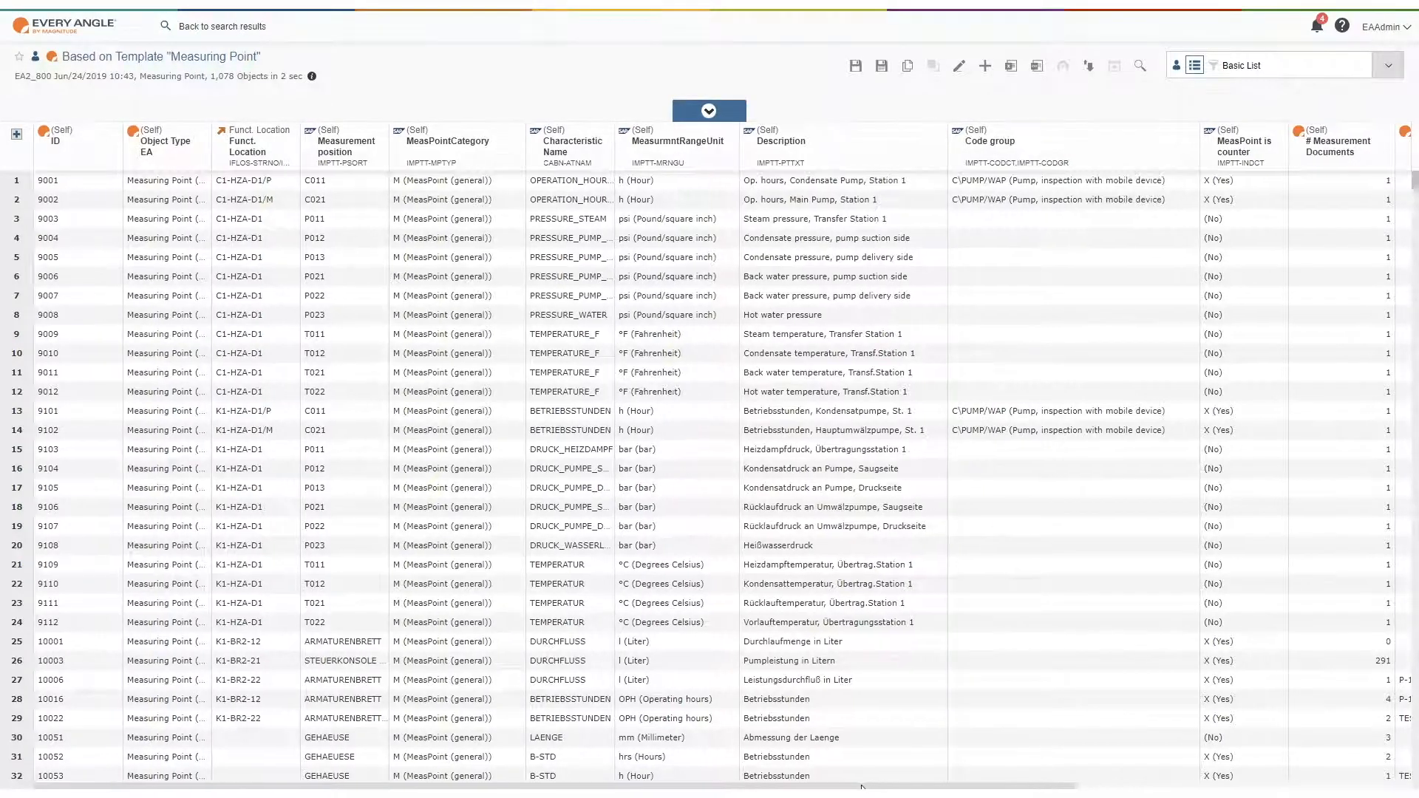
scroll("right", 3)
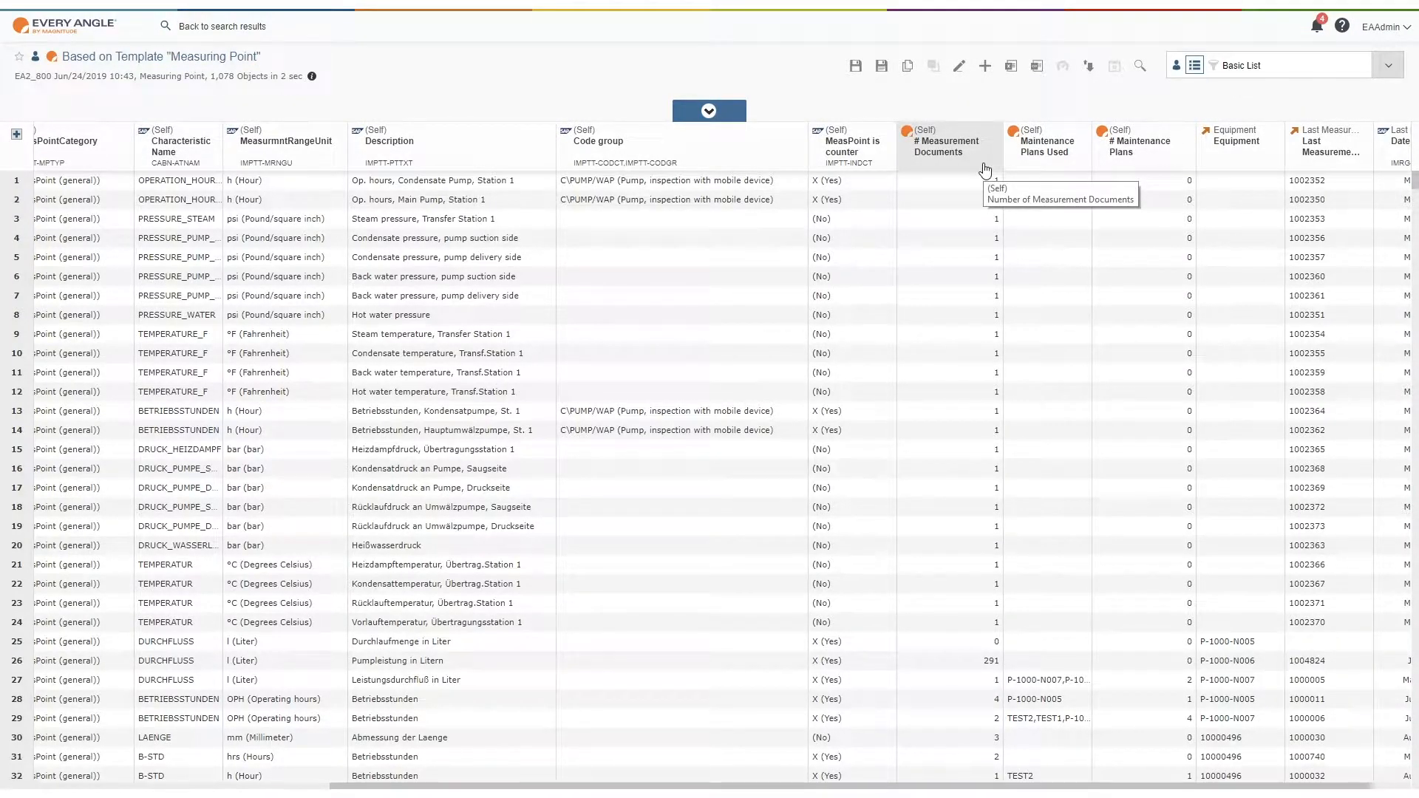
mouse_move(1062, 168)
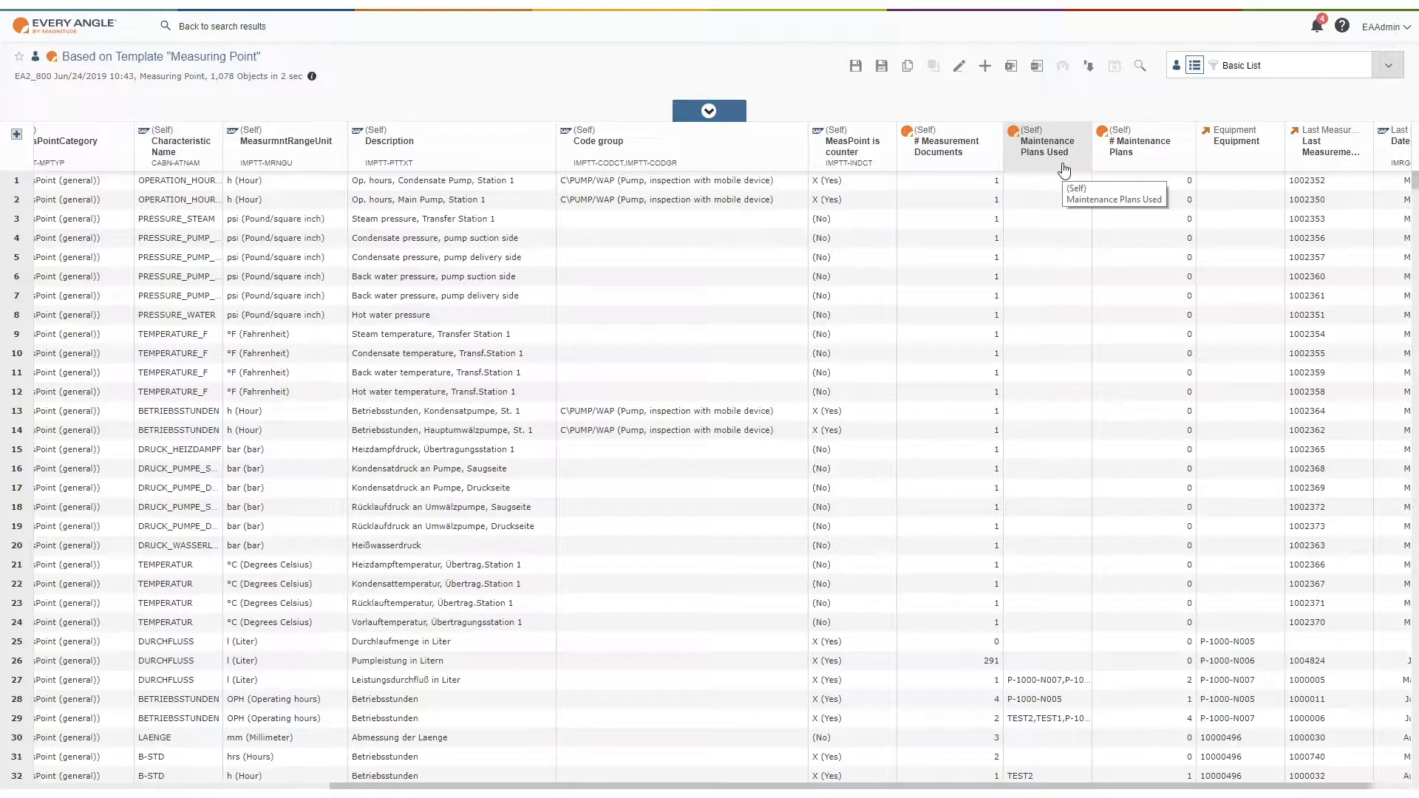
mouse_move(1122, 167)
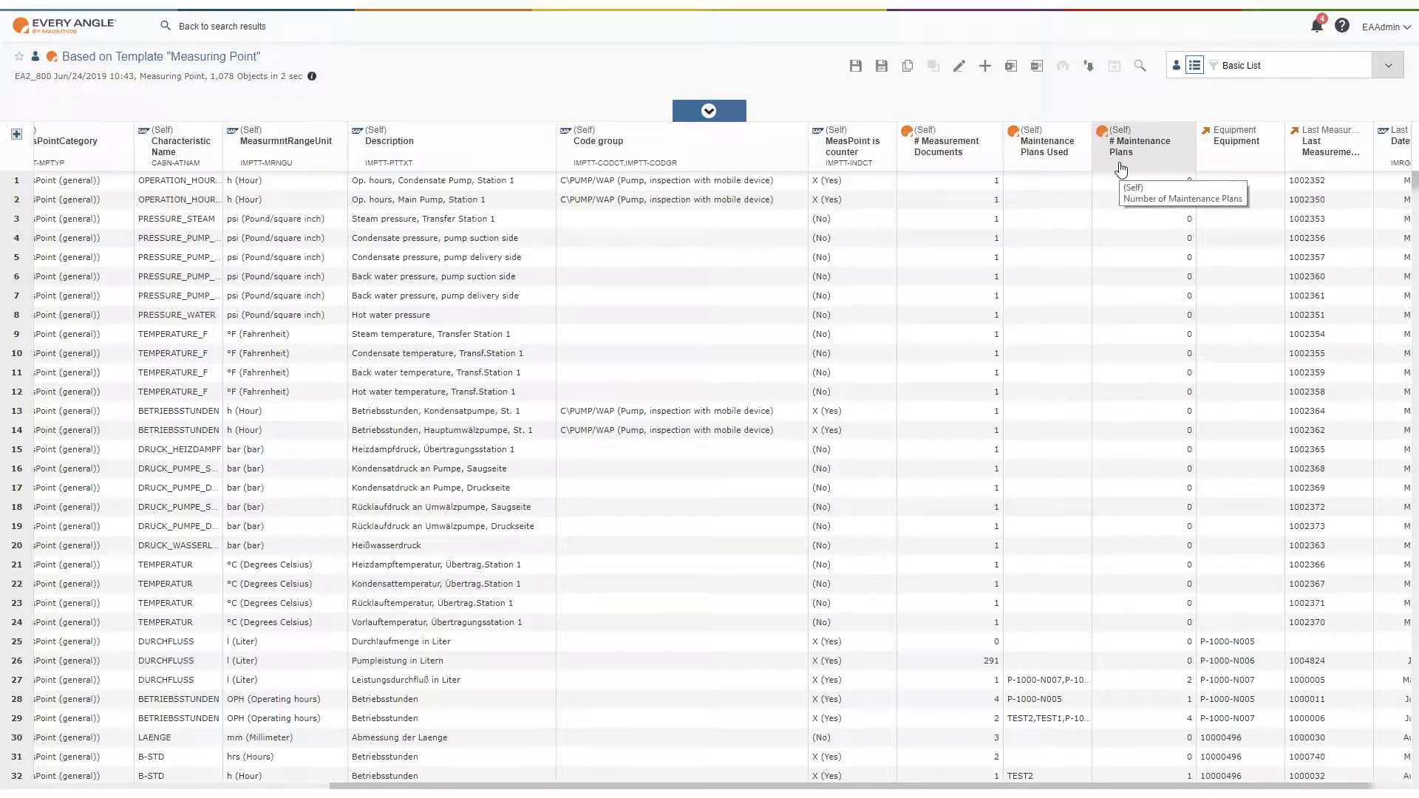
mouse_move(1138, 186)
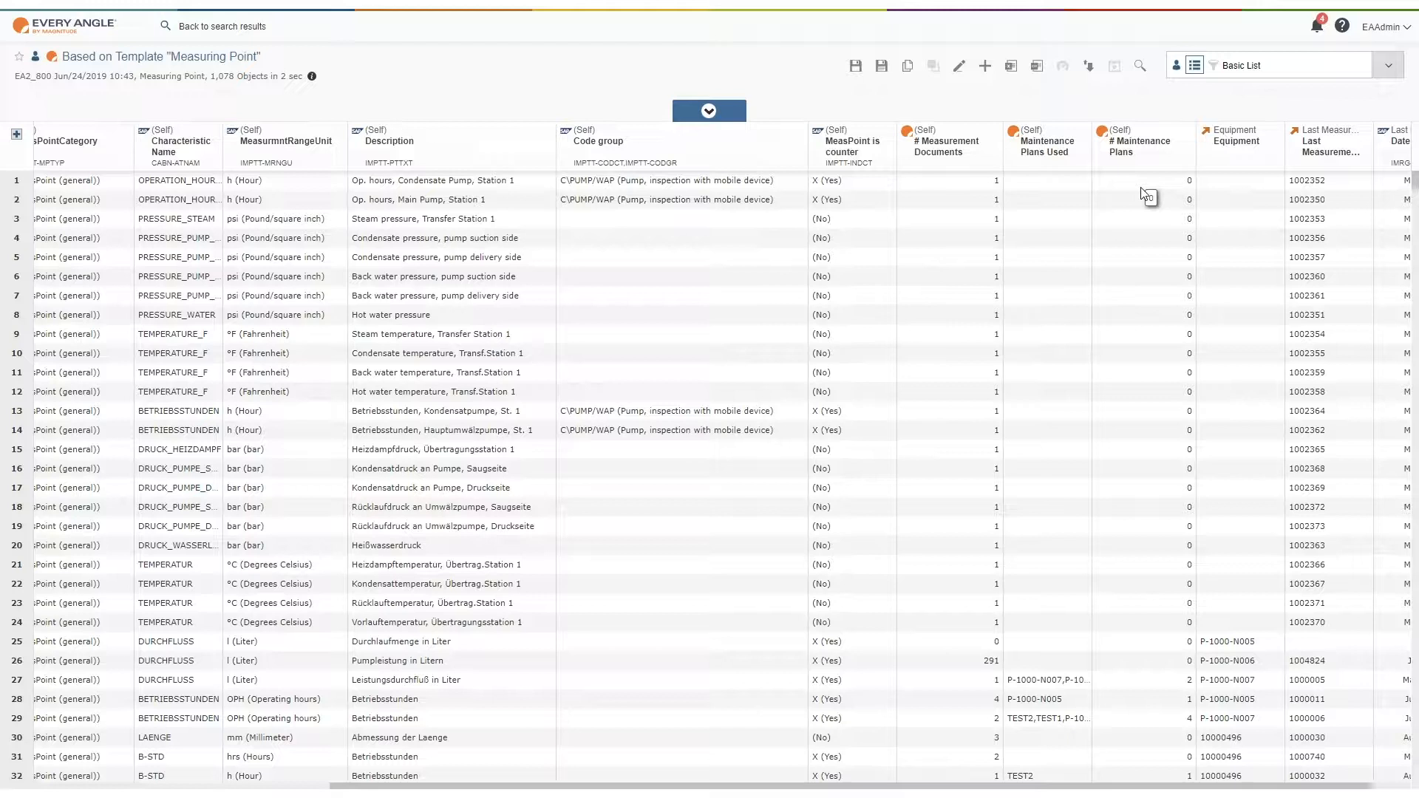
mouse_move(1151, 192)
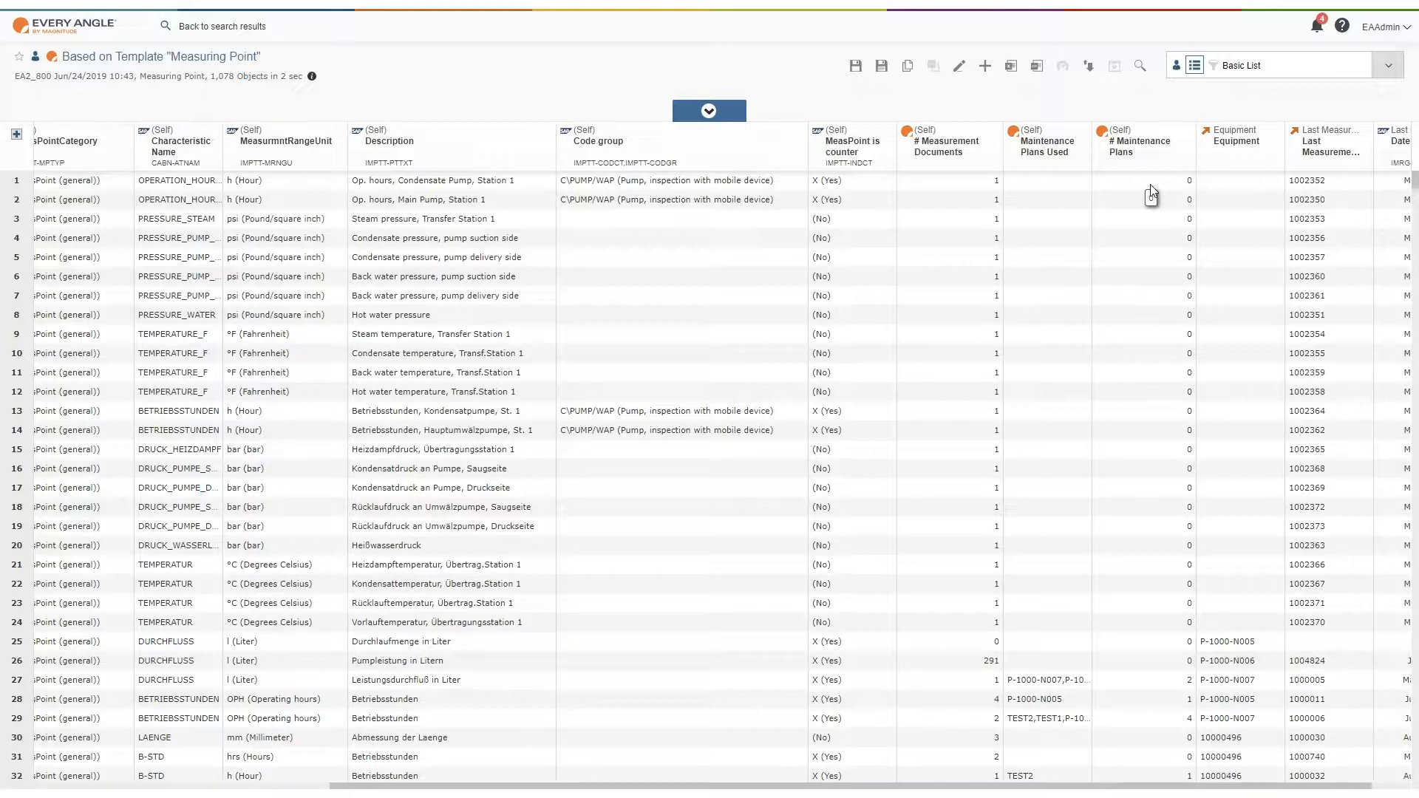
Step: Quick-filter # Maintenance Plans equal to 0, then remove that filter to restore all 1,078 points
right_click(1188, 180)
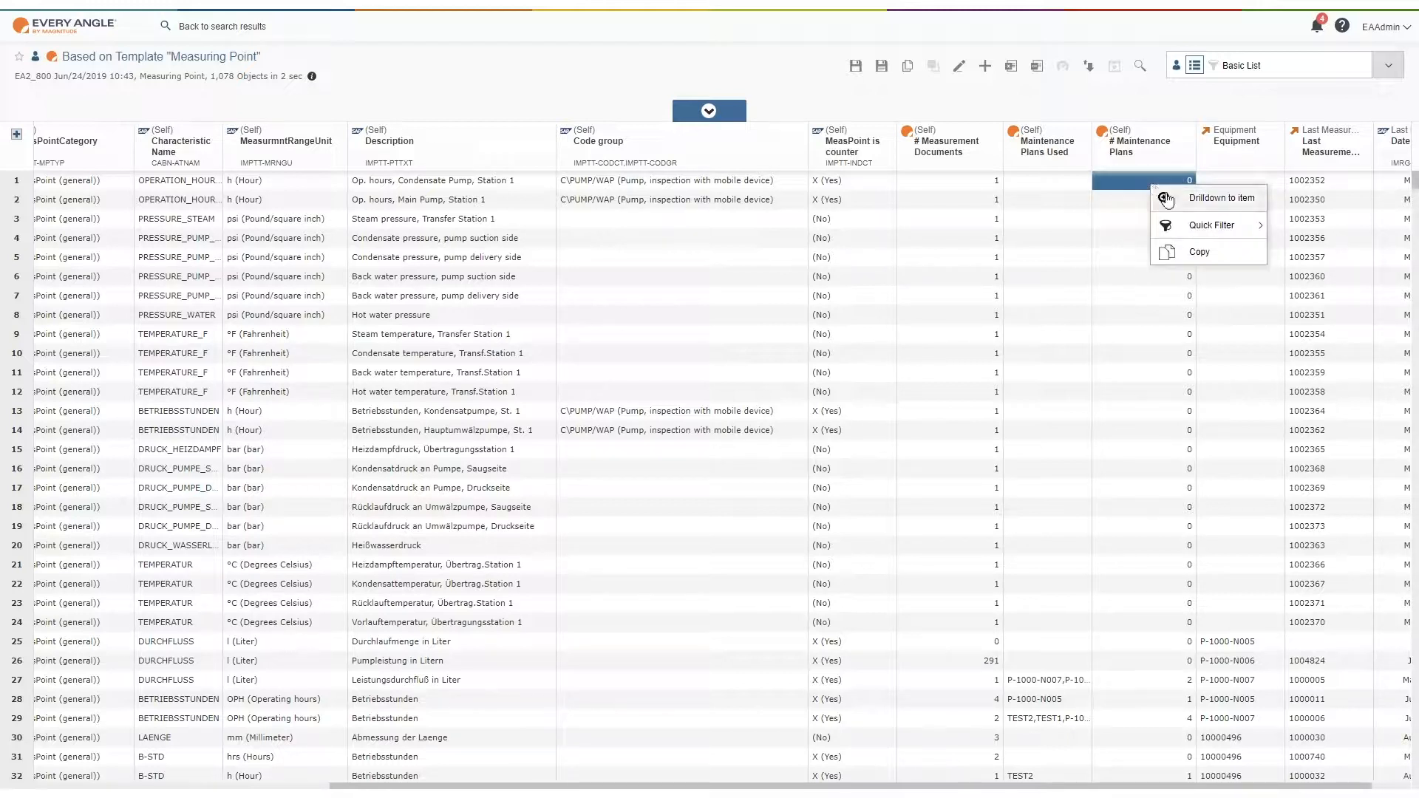
left_click(1208, 225)
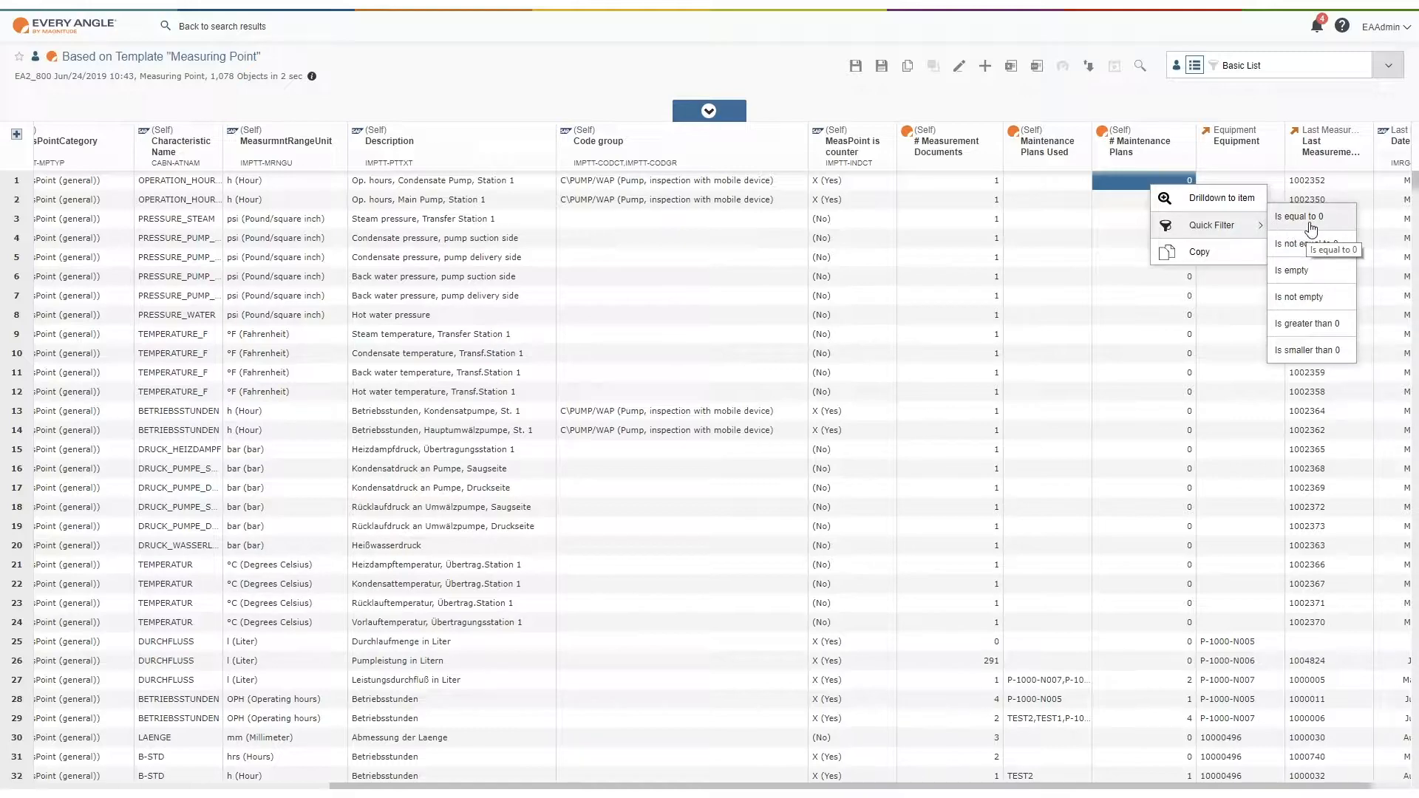
left_click(1298, 215)
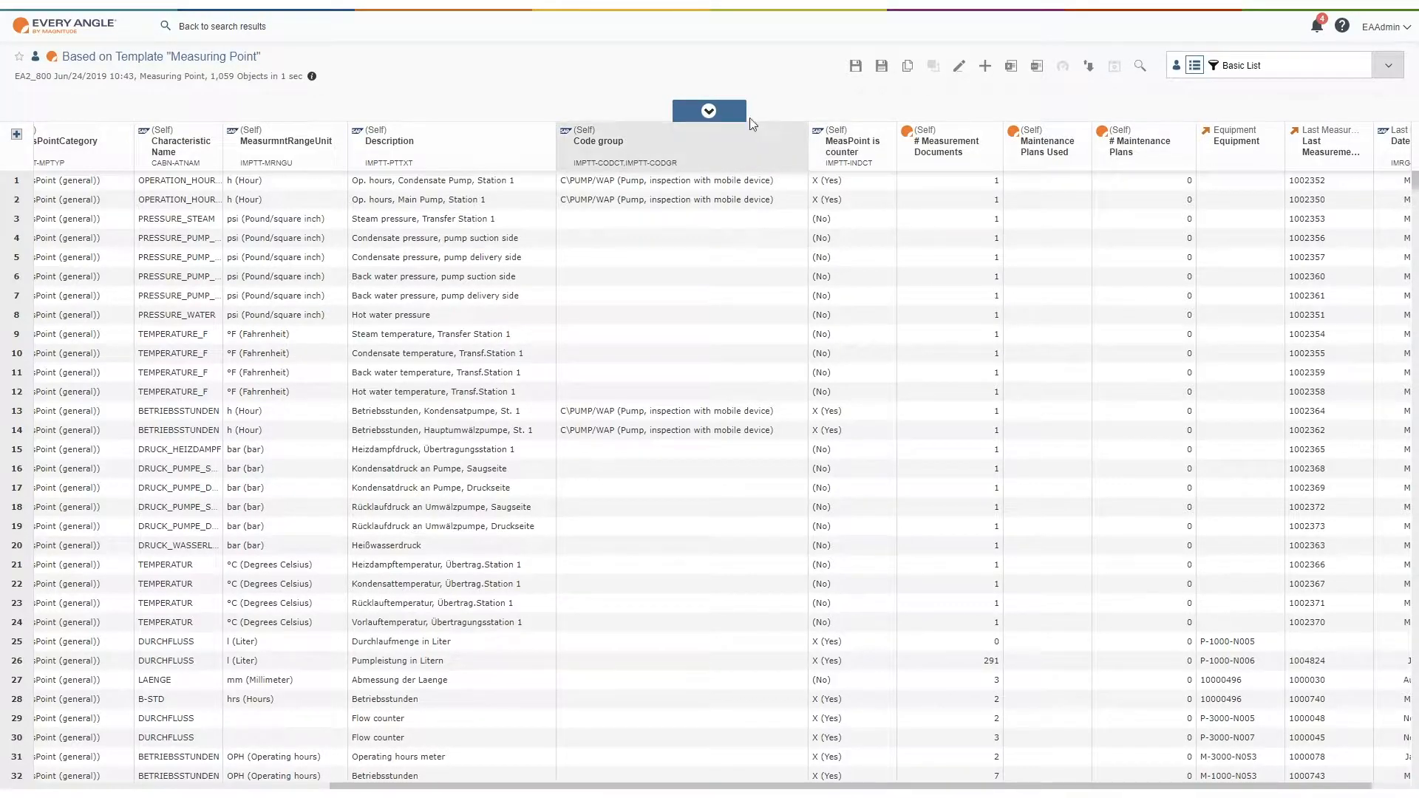
left_click(709, 111)
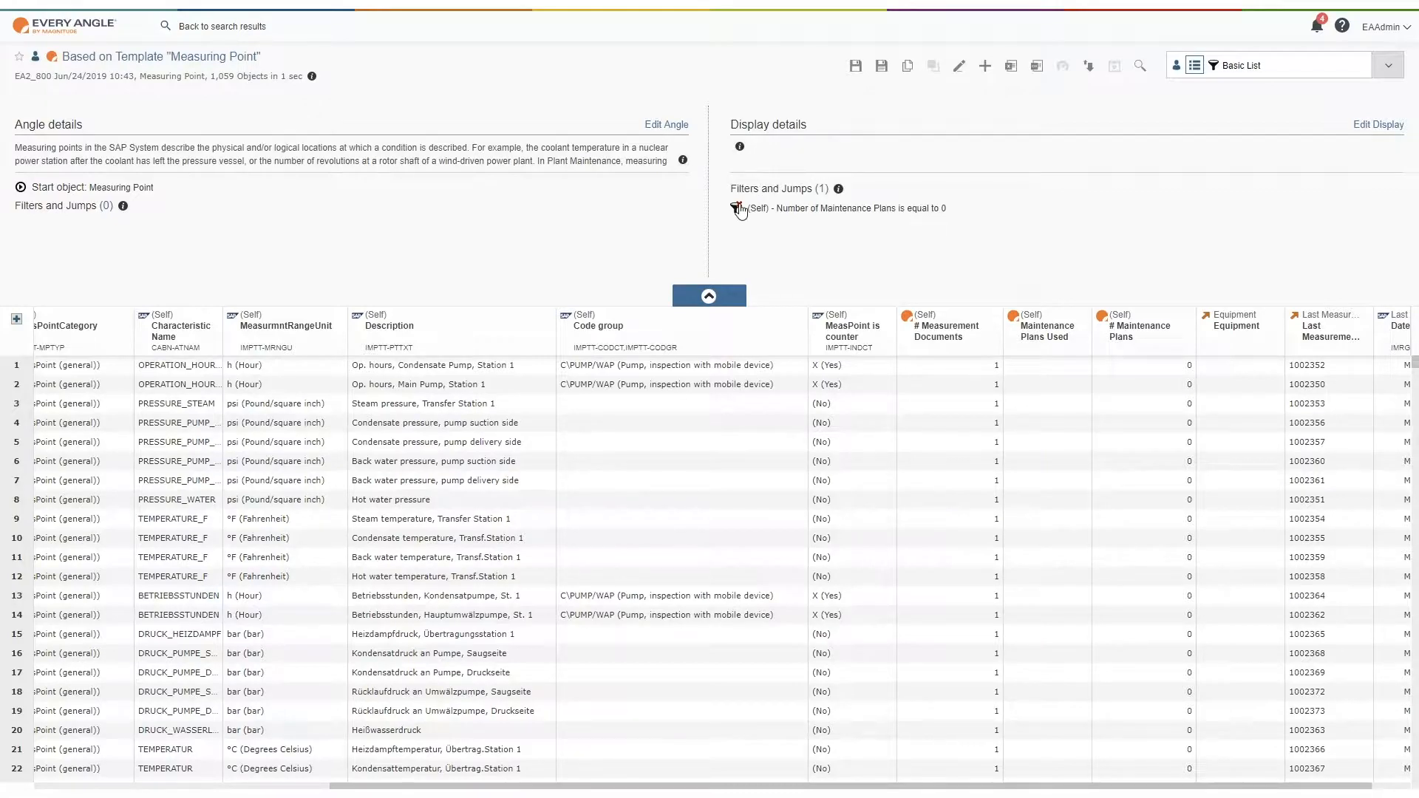
left_click(739, 209)
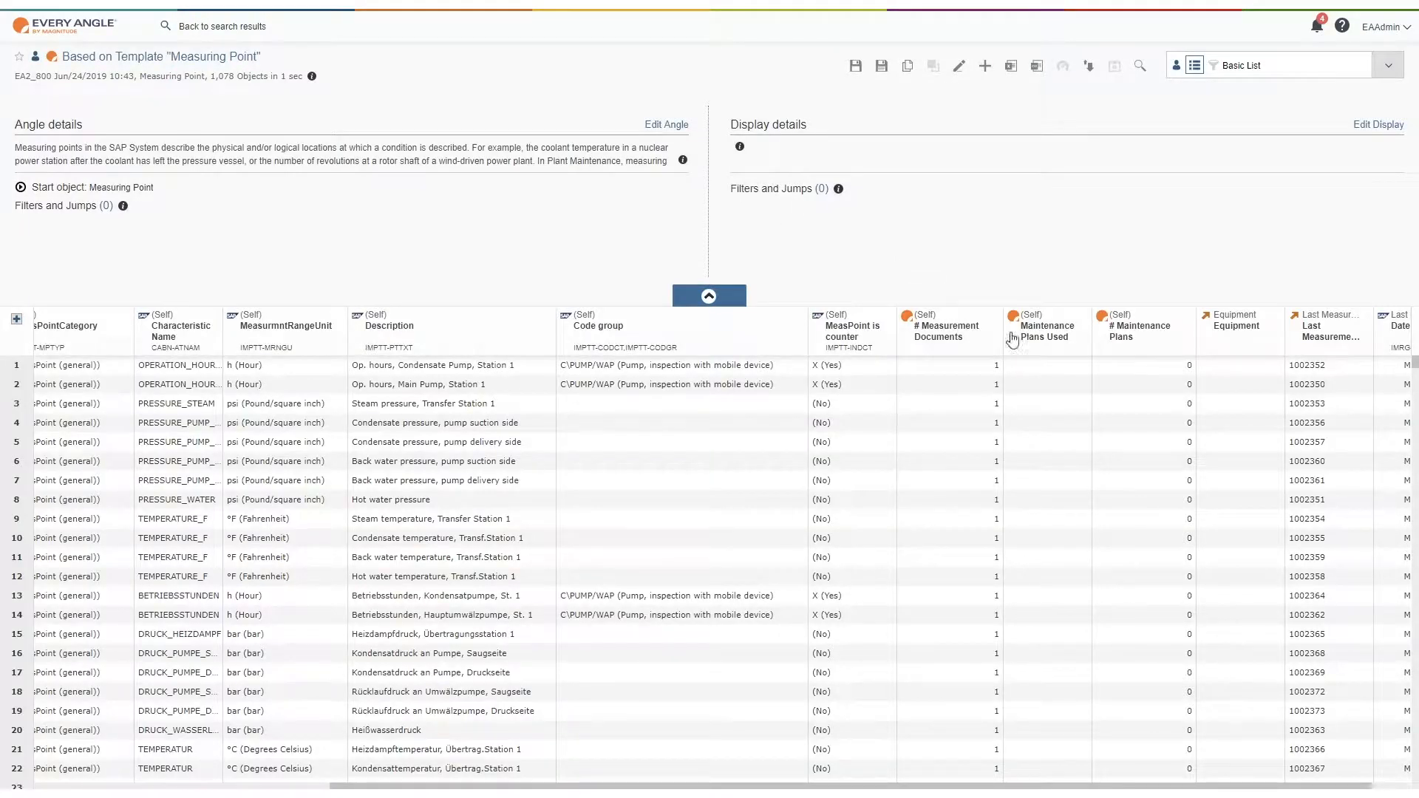
mouse_move(1046, 330)
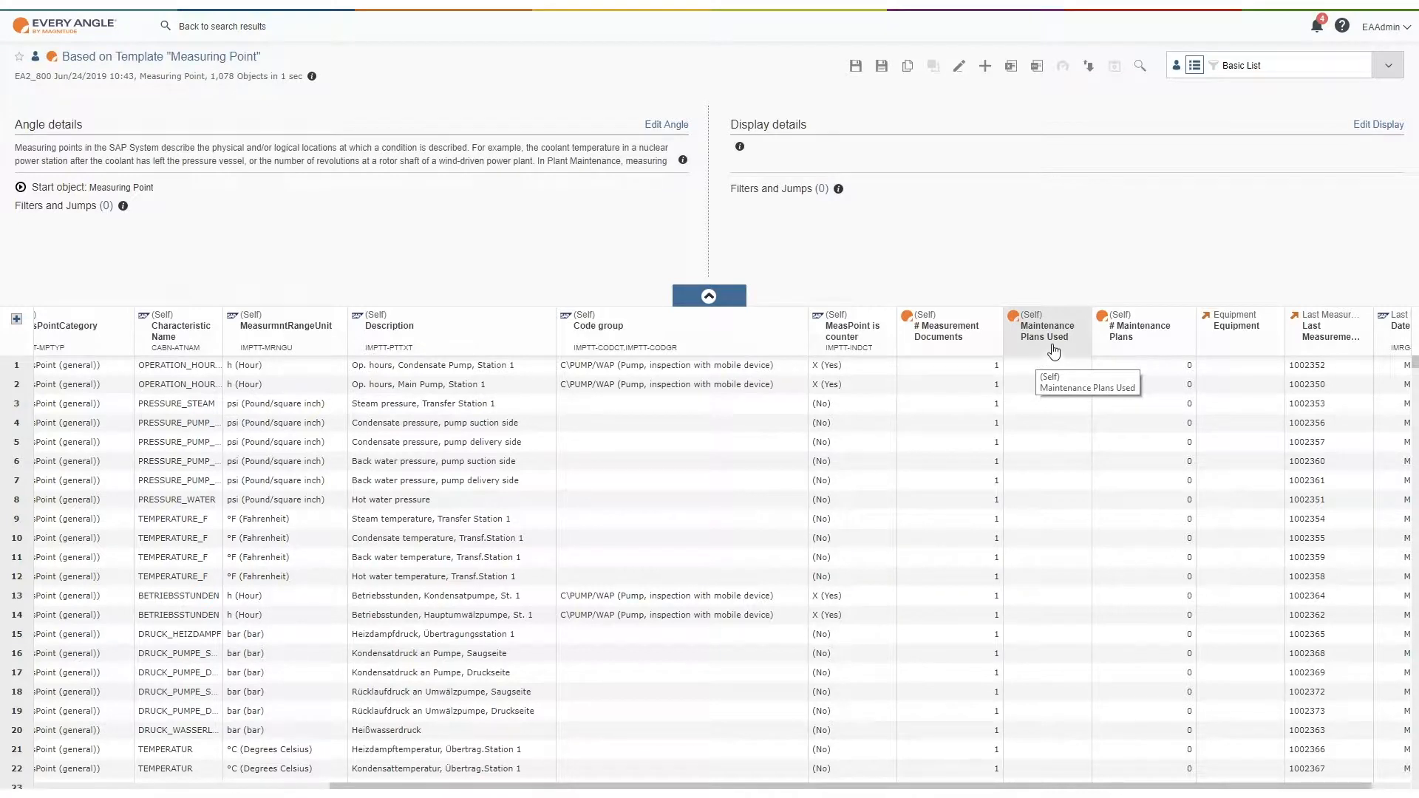
Step: Filter Maintenance Plans Used to contain p-1000, narrowing the list to 3 measuring points
left_click(1047, 325)
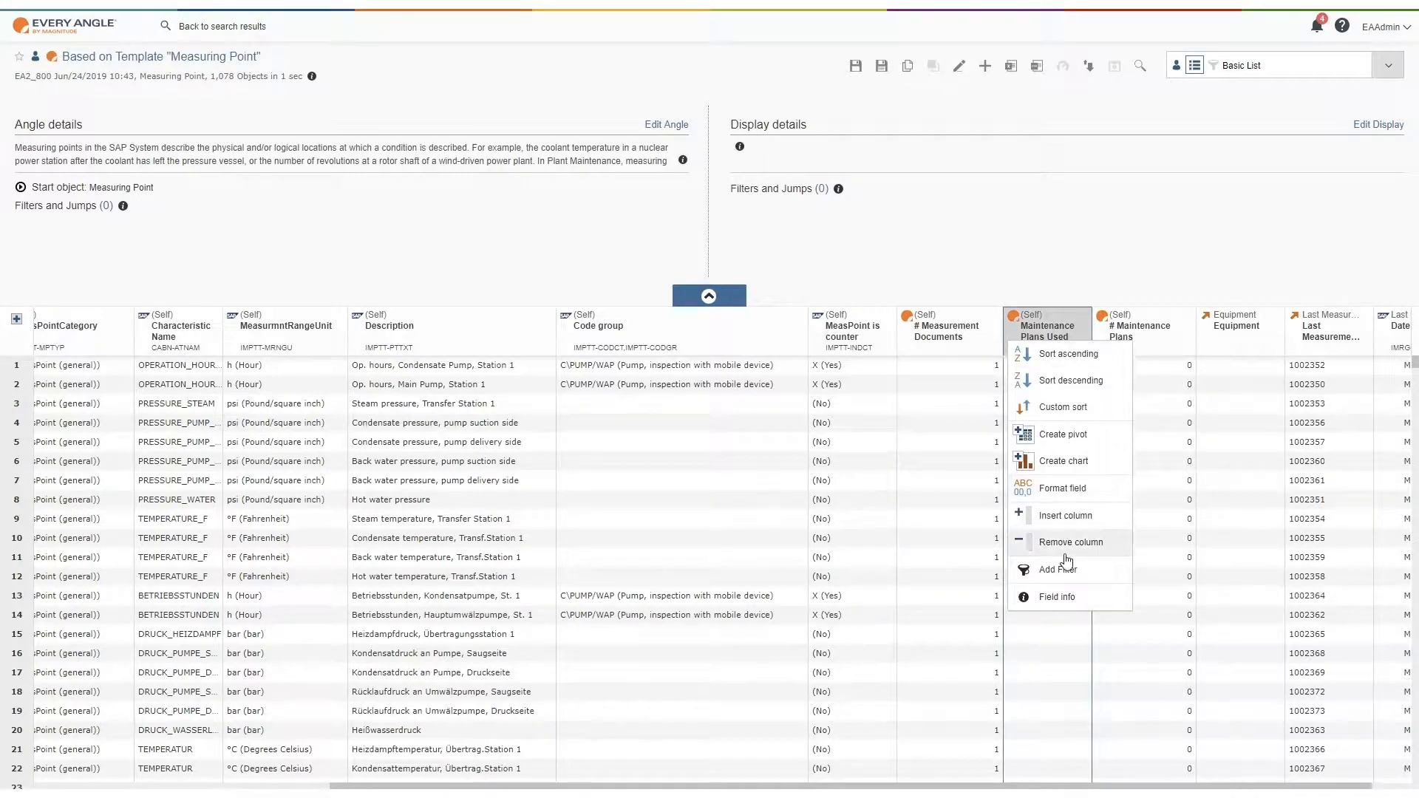
left_click(1055, 569)
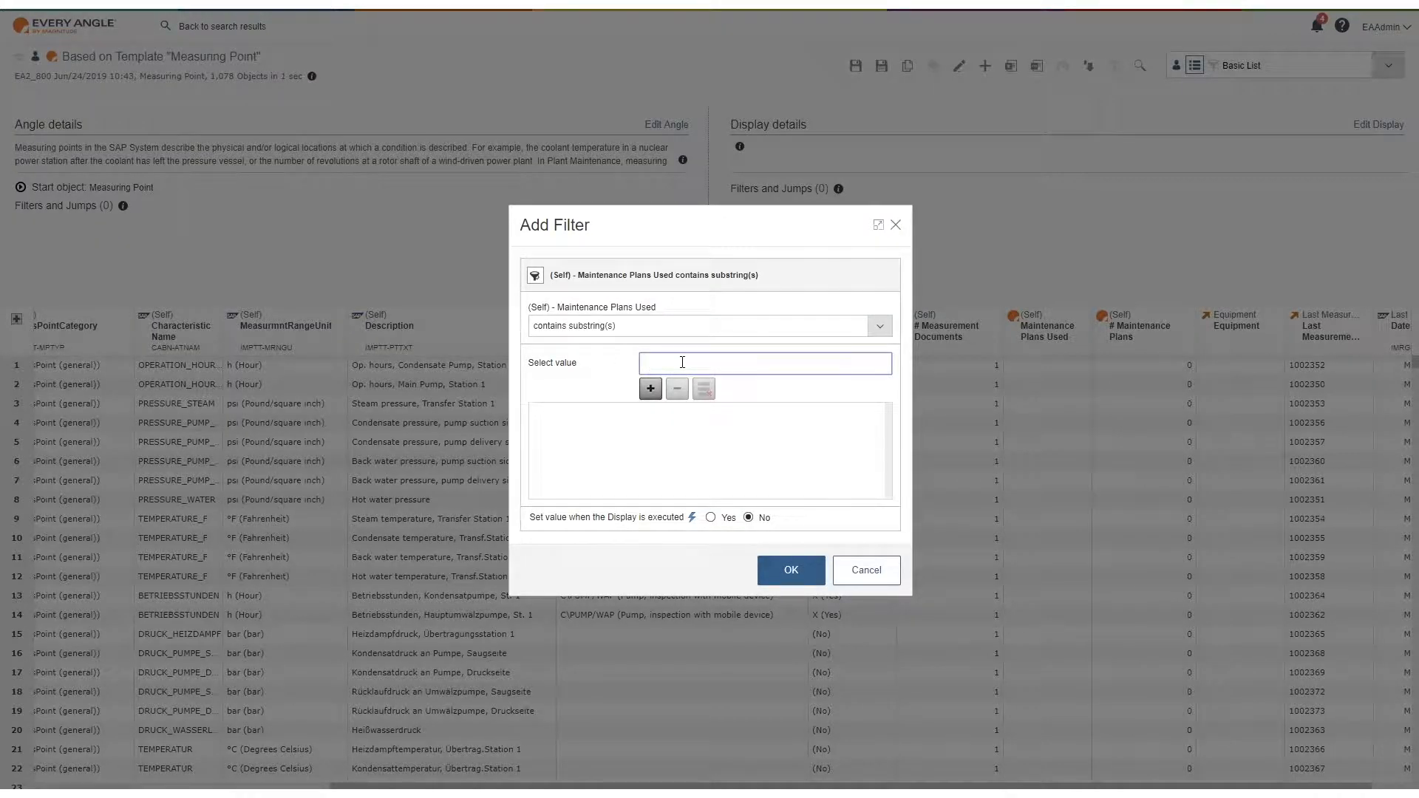
type("p-10")
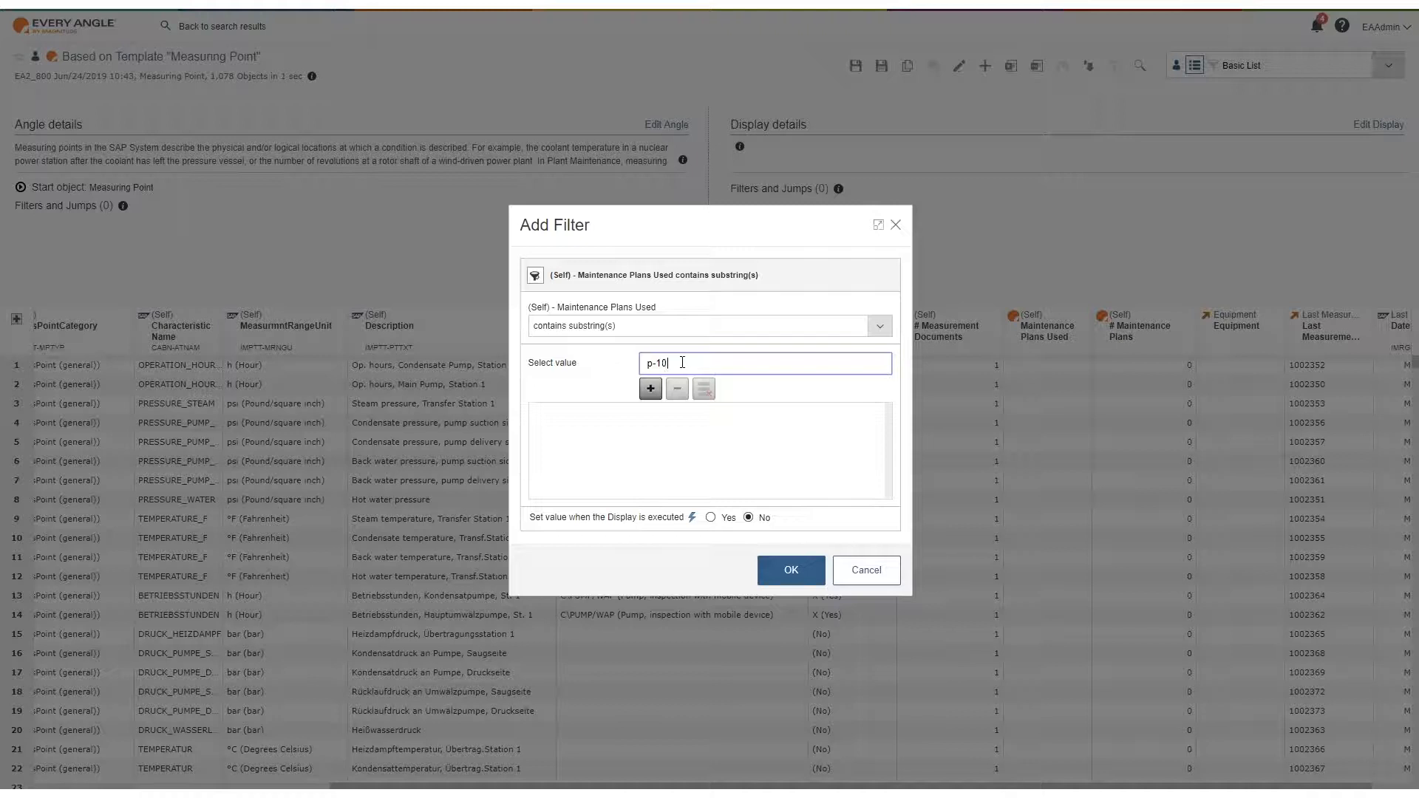
left_click(651, 389)
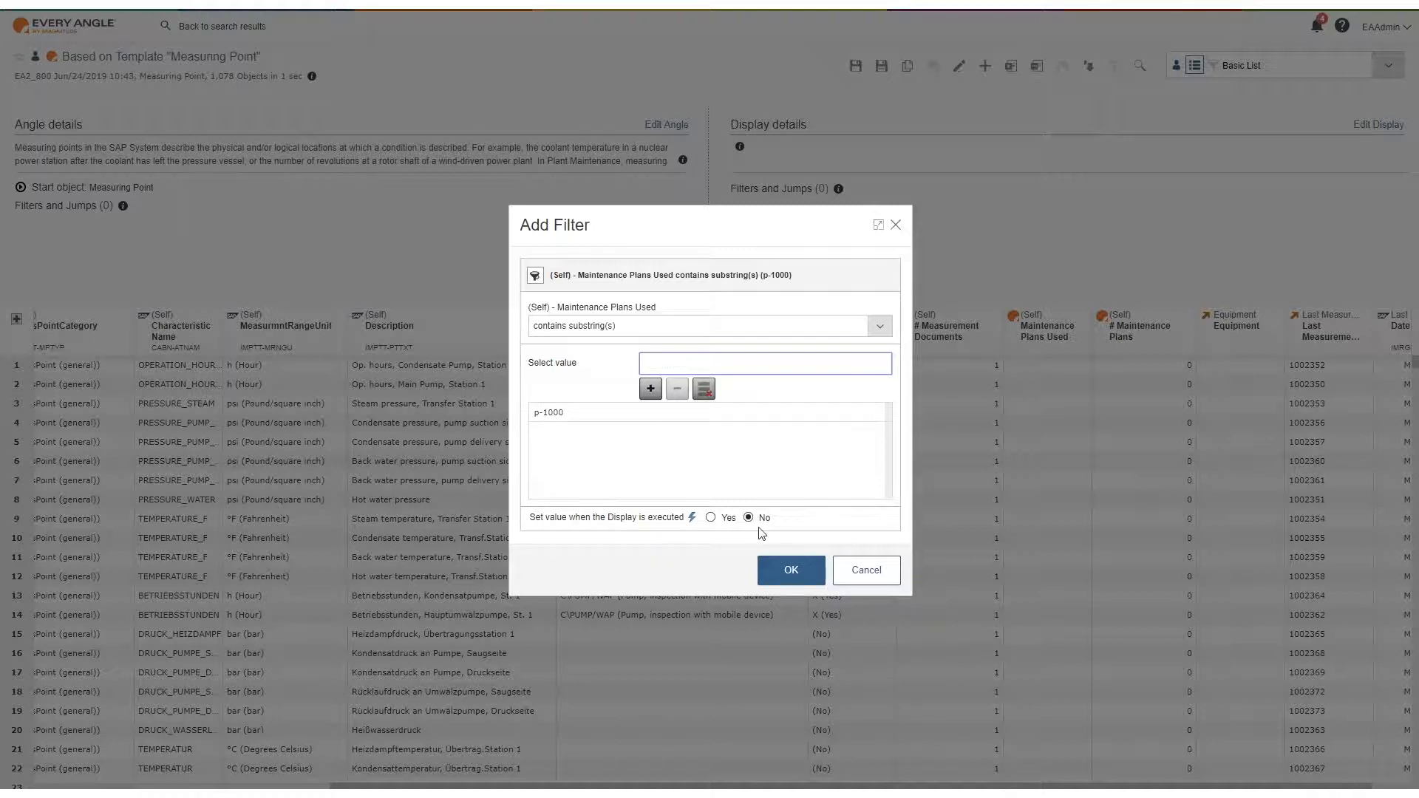
left_click(790, 570)
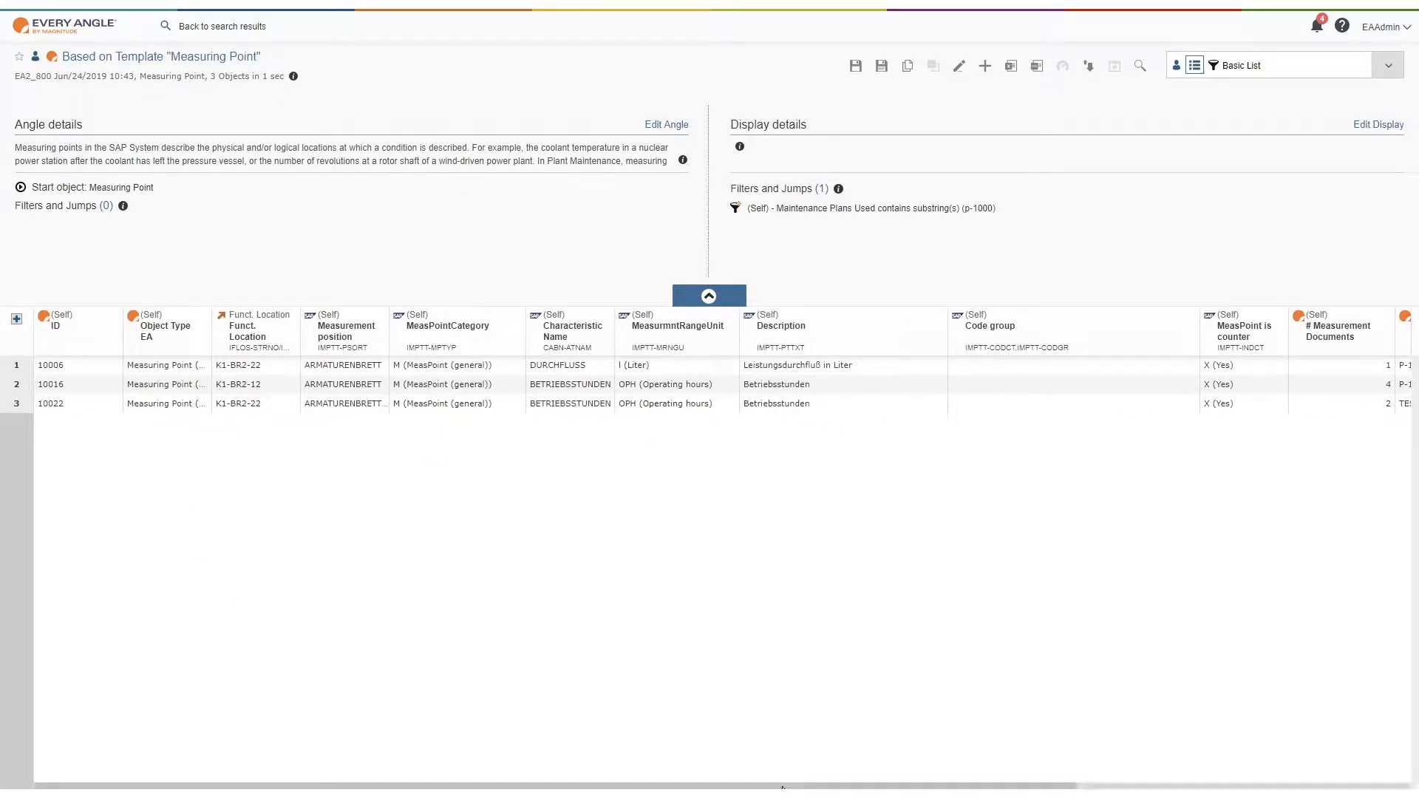
scroll("right", 3)
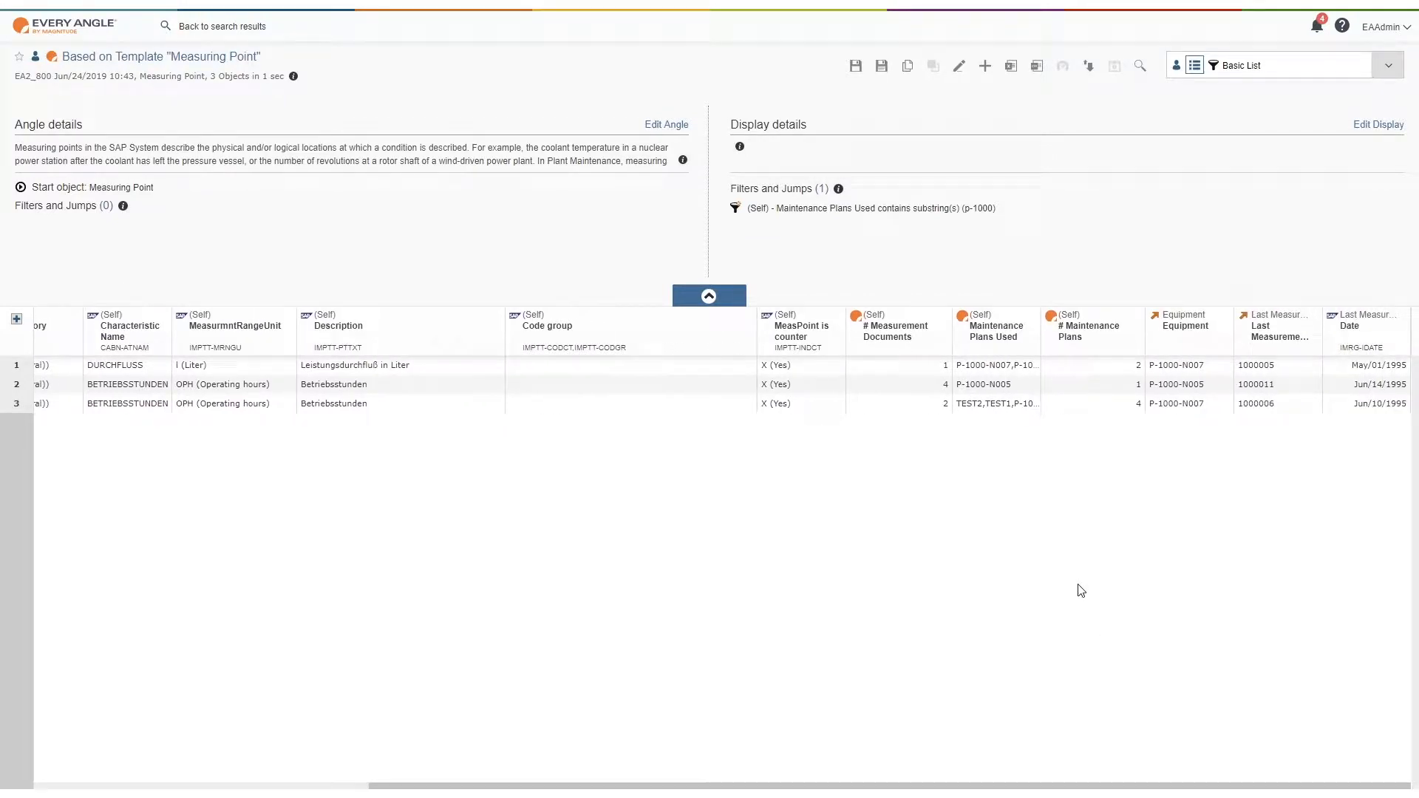
mouse_move(1279, 337)
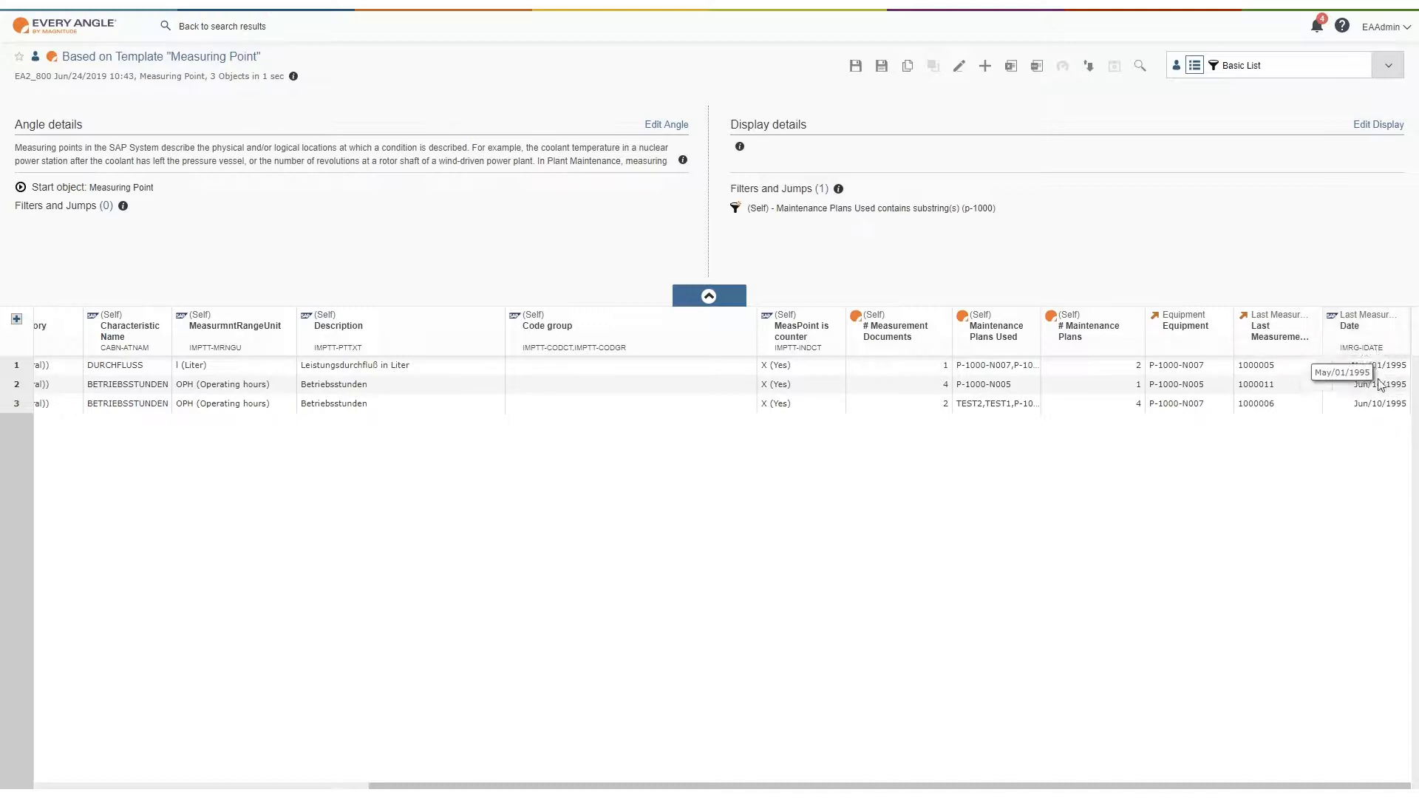
mouse_move(1150, 375)
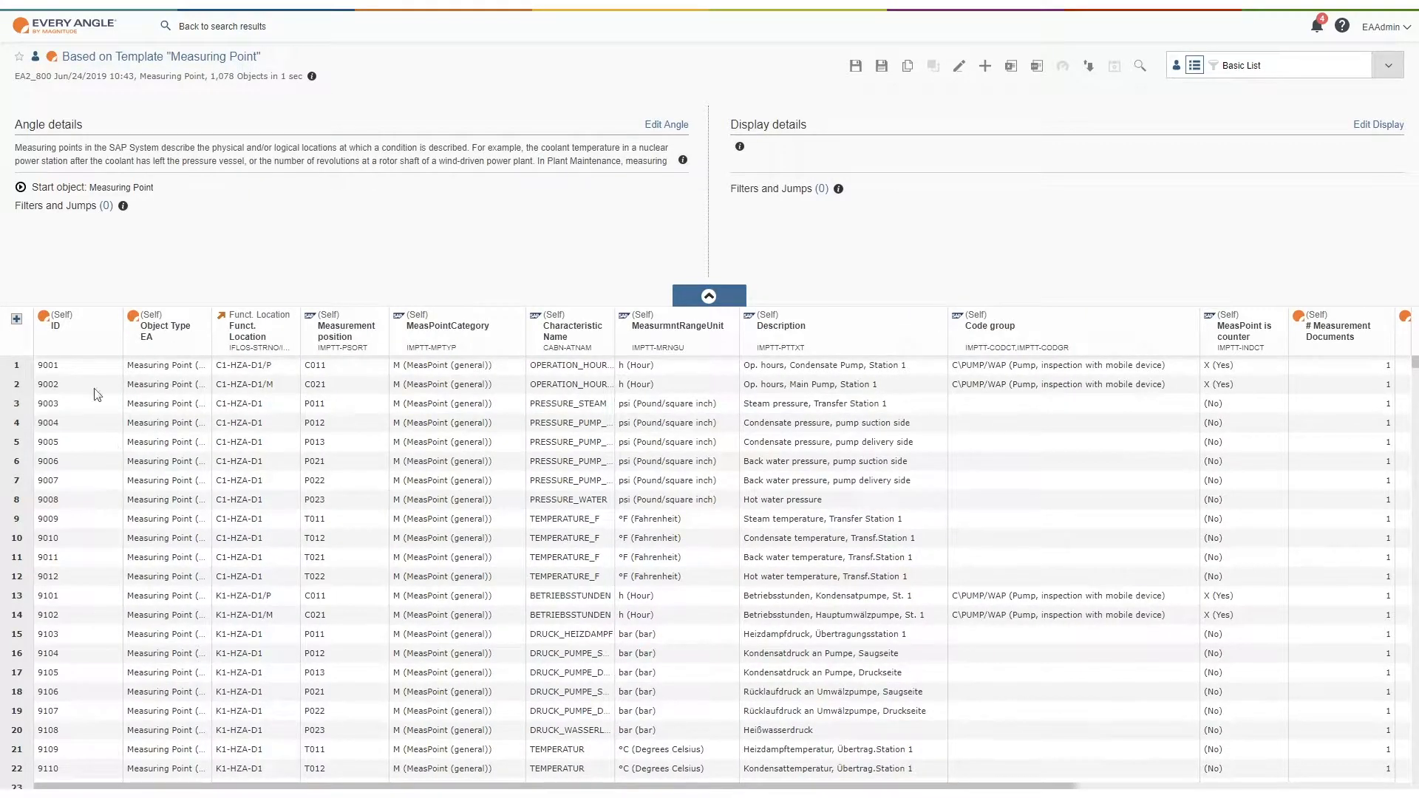
Step: Filter the ID column to contain 10124, leaving a single measuring point
left_click(55, 326)
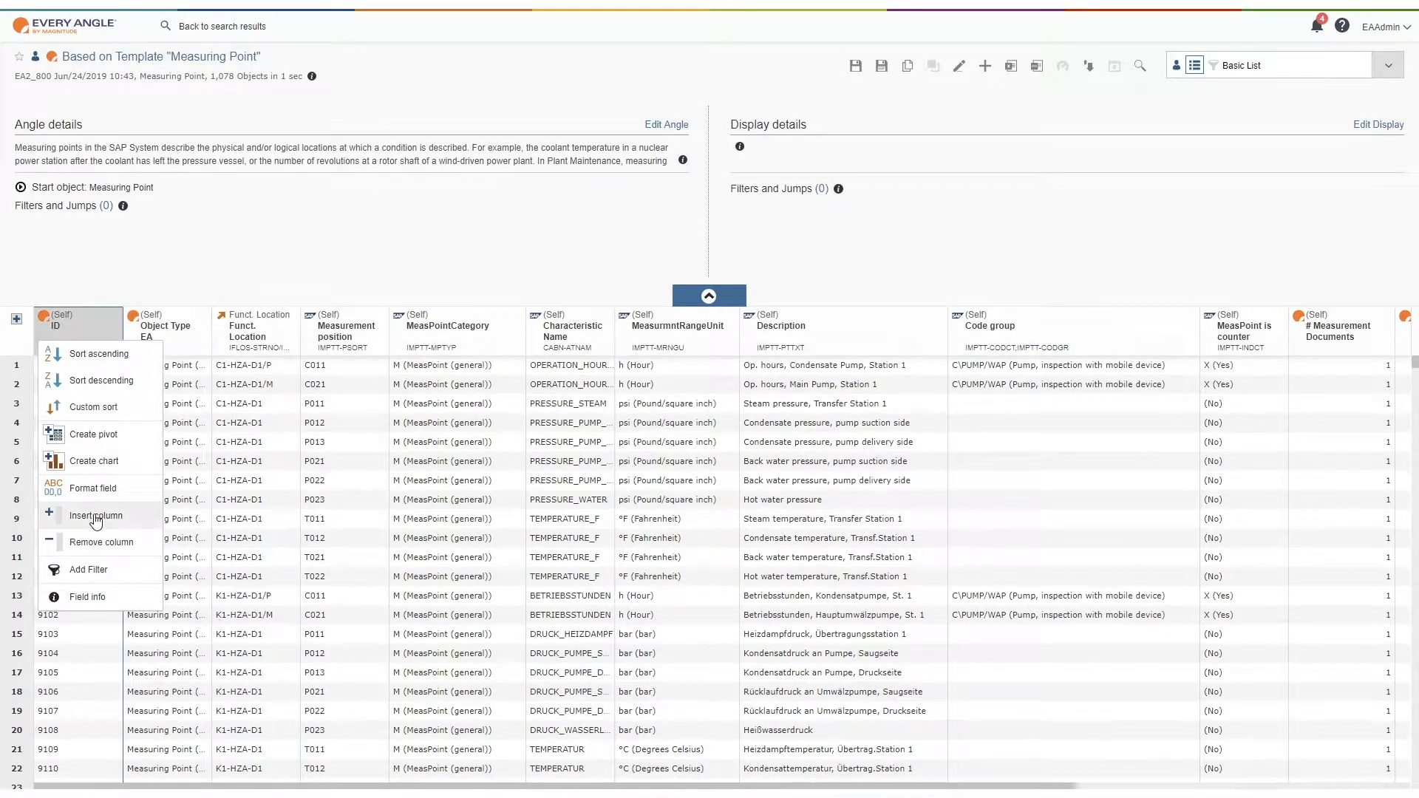
mouse_move(87, 569)
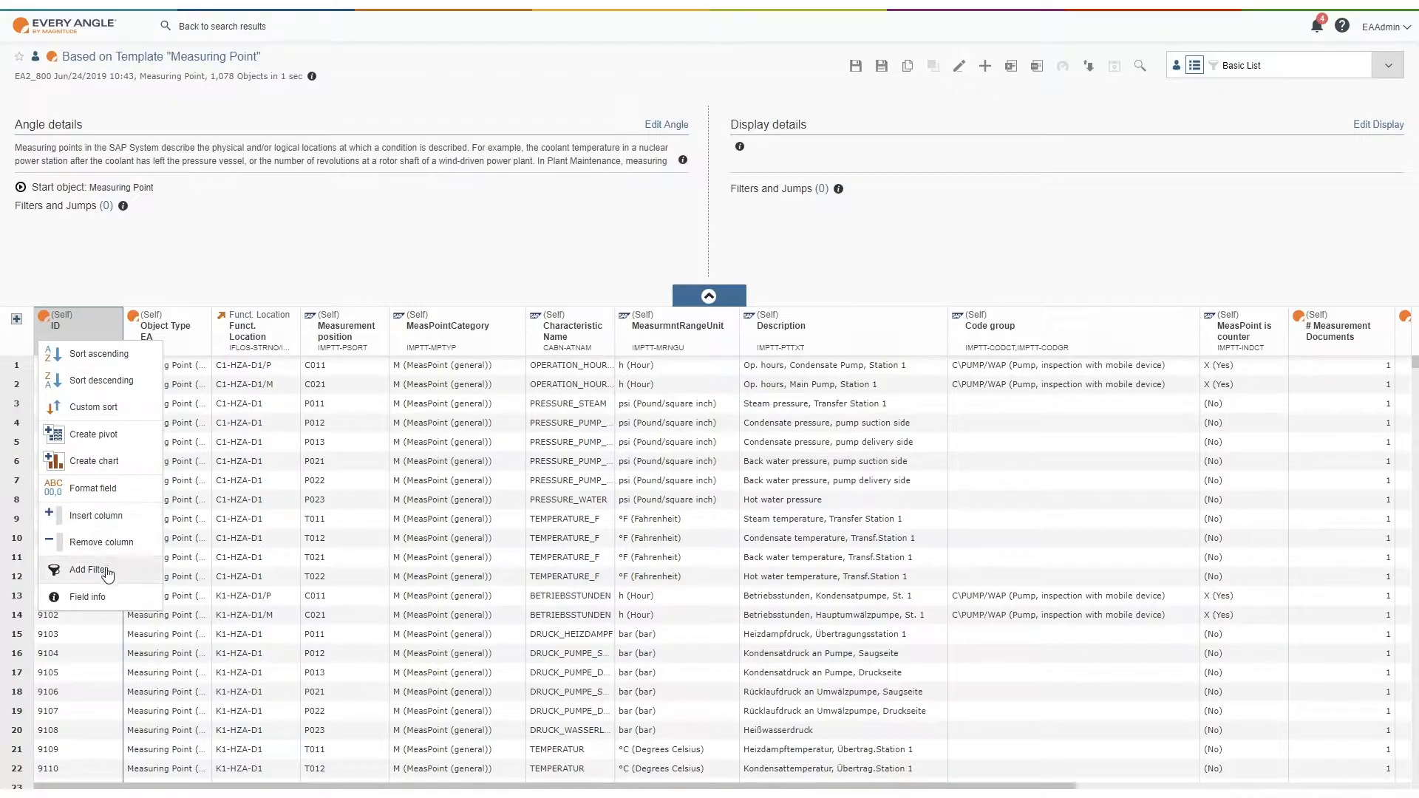
left_click(89, 570)
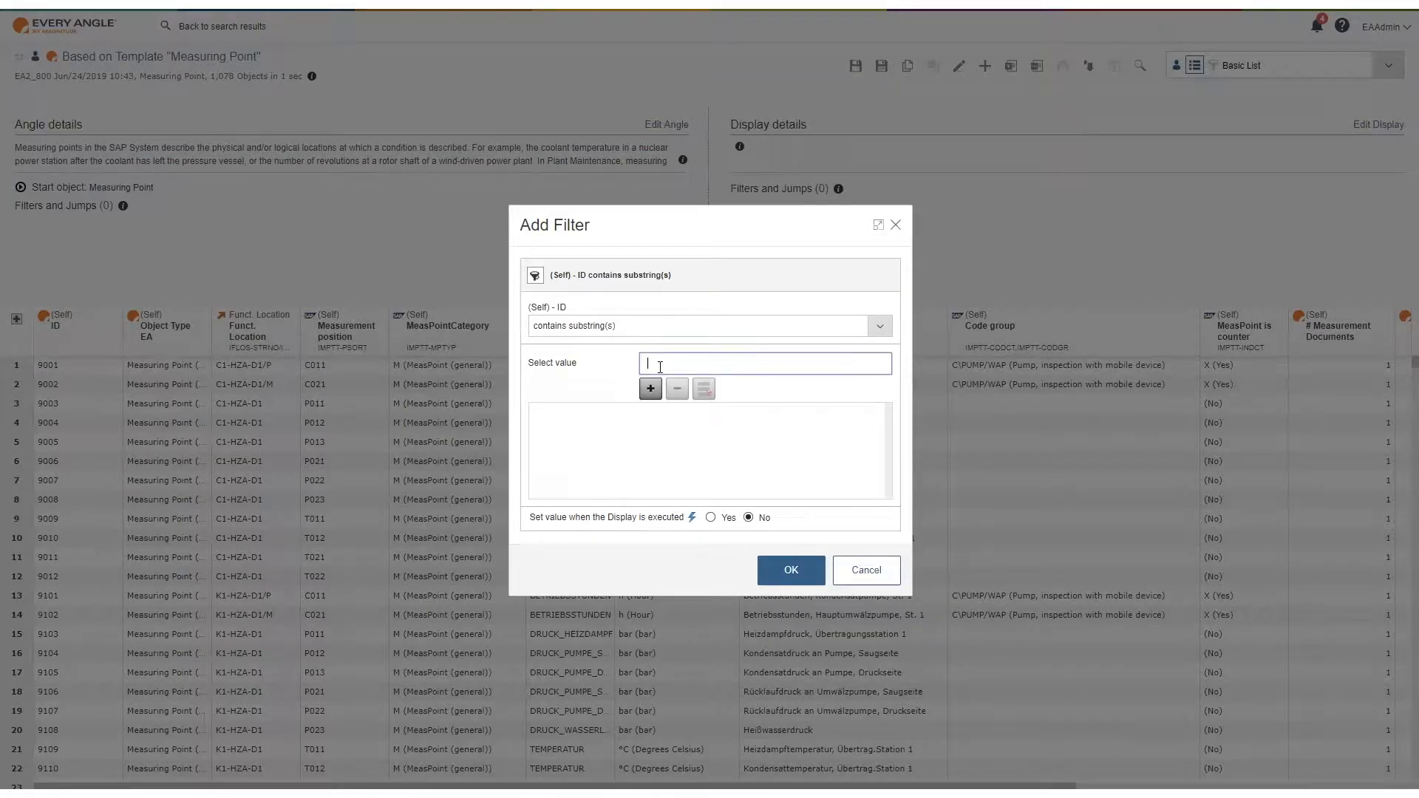
type("101")
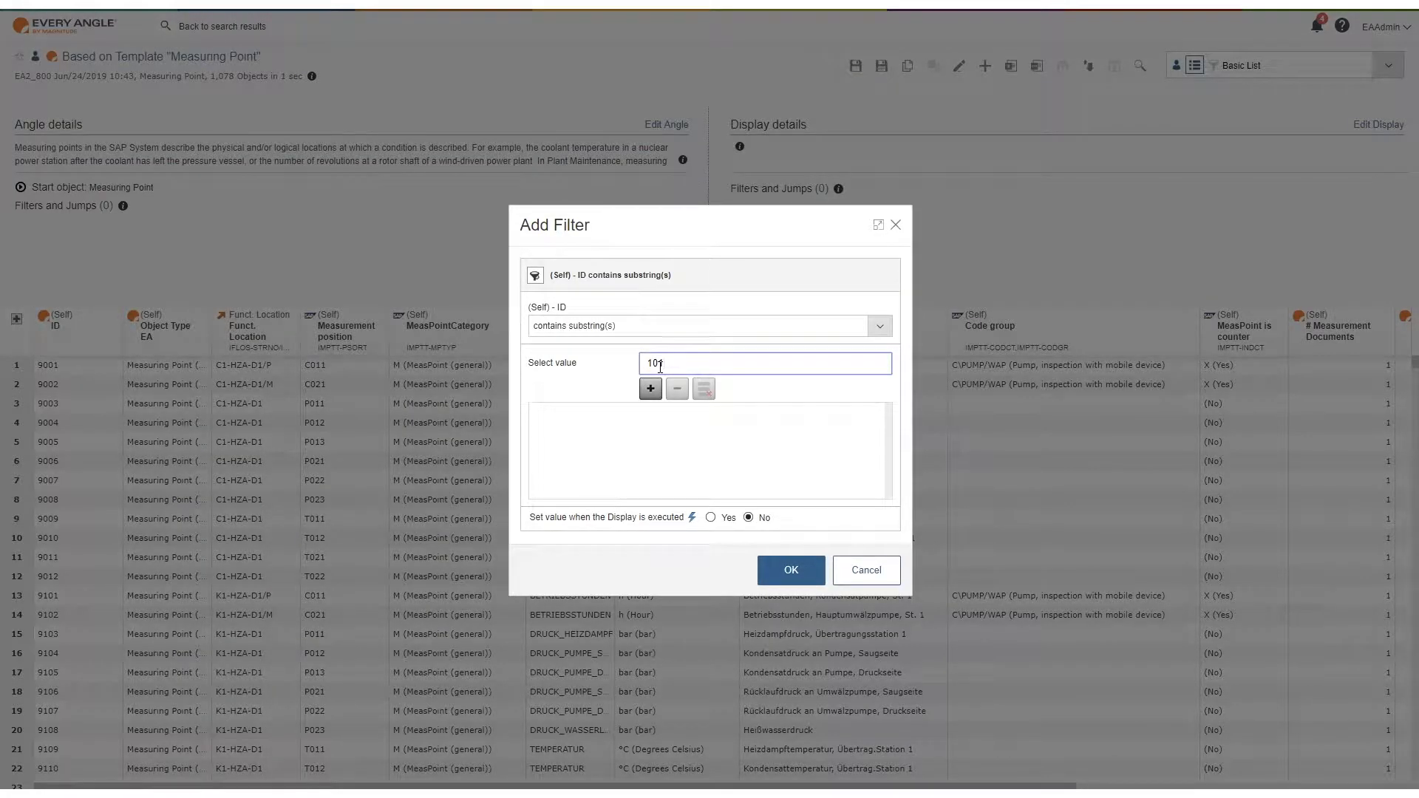
left_click(650, 389)
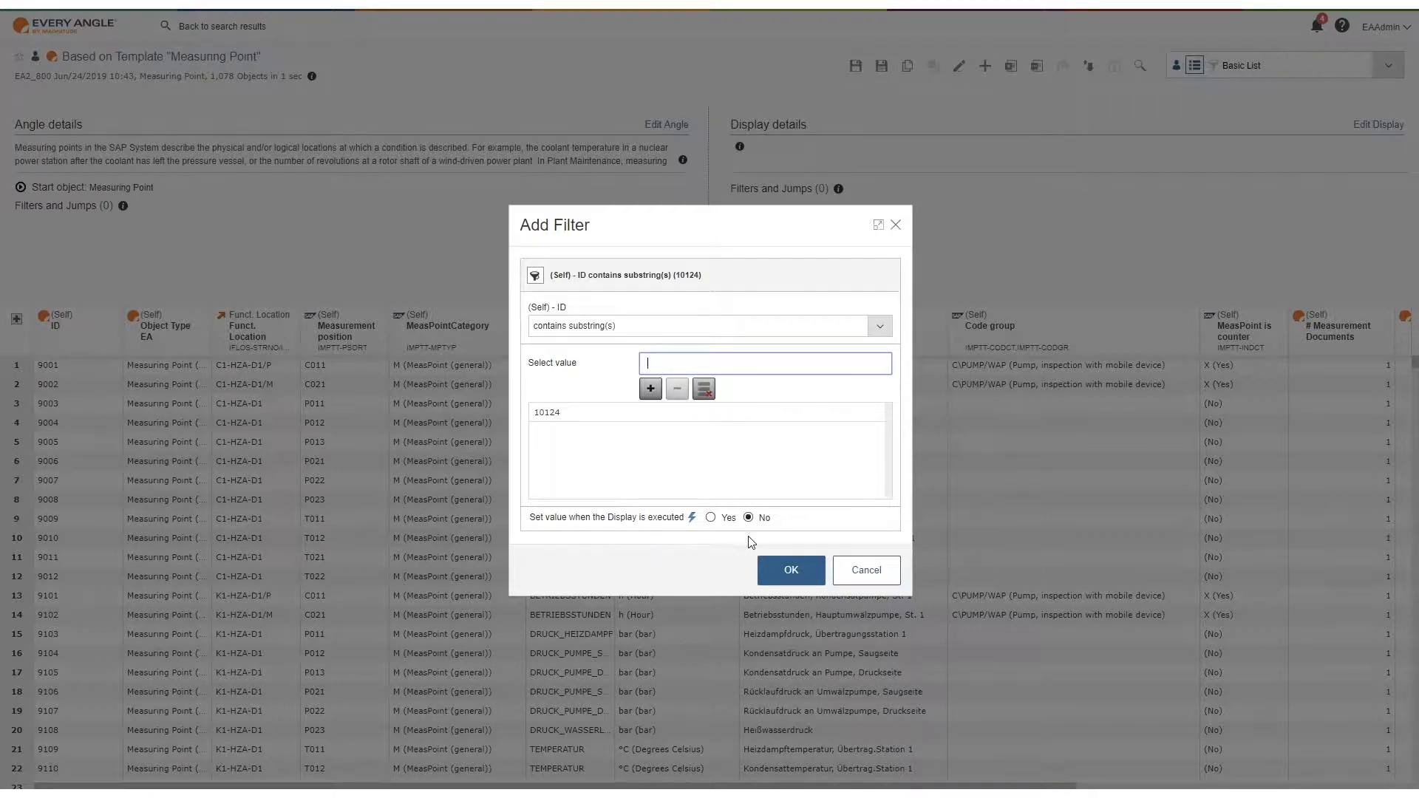
left_click(790, 571)
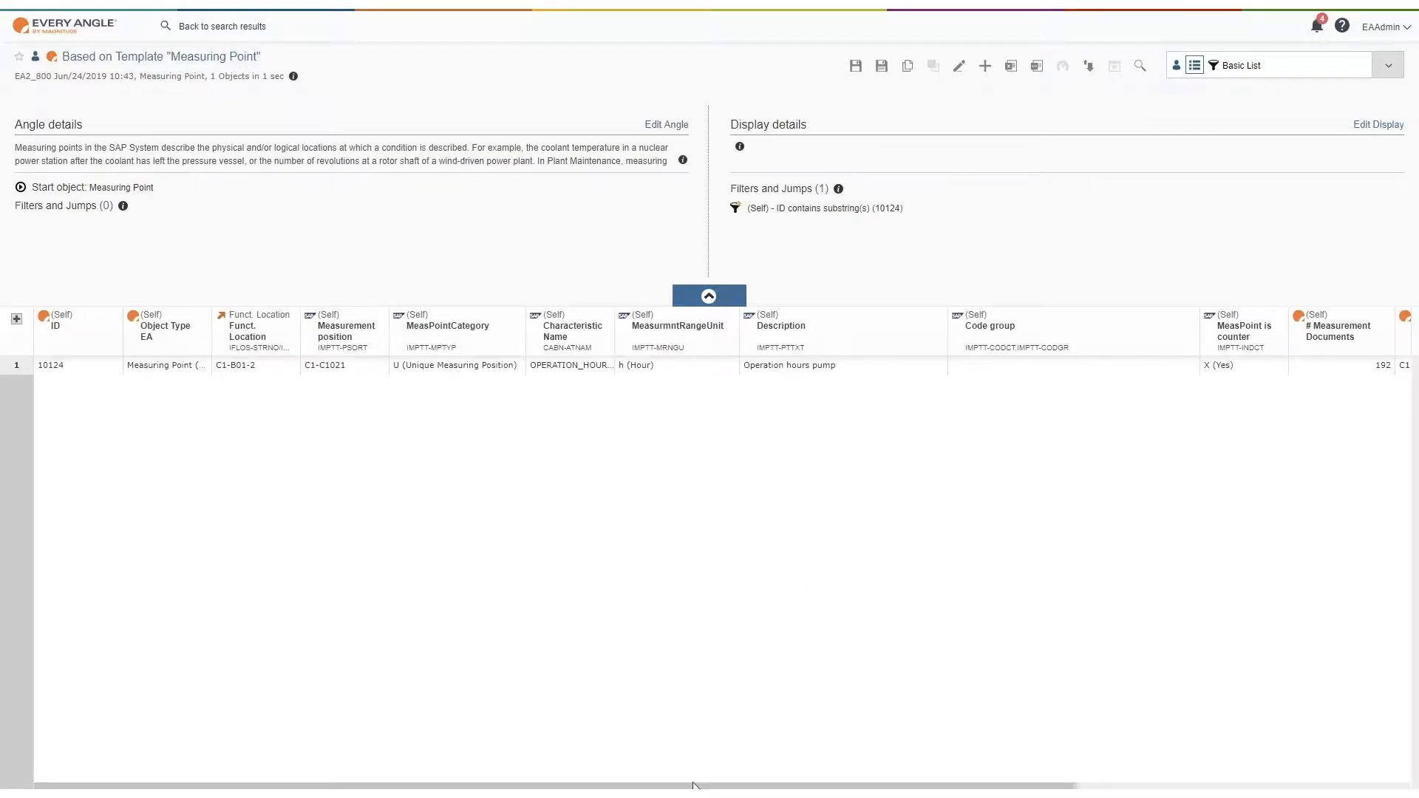
scroll("right", 3)
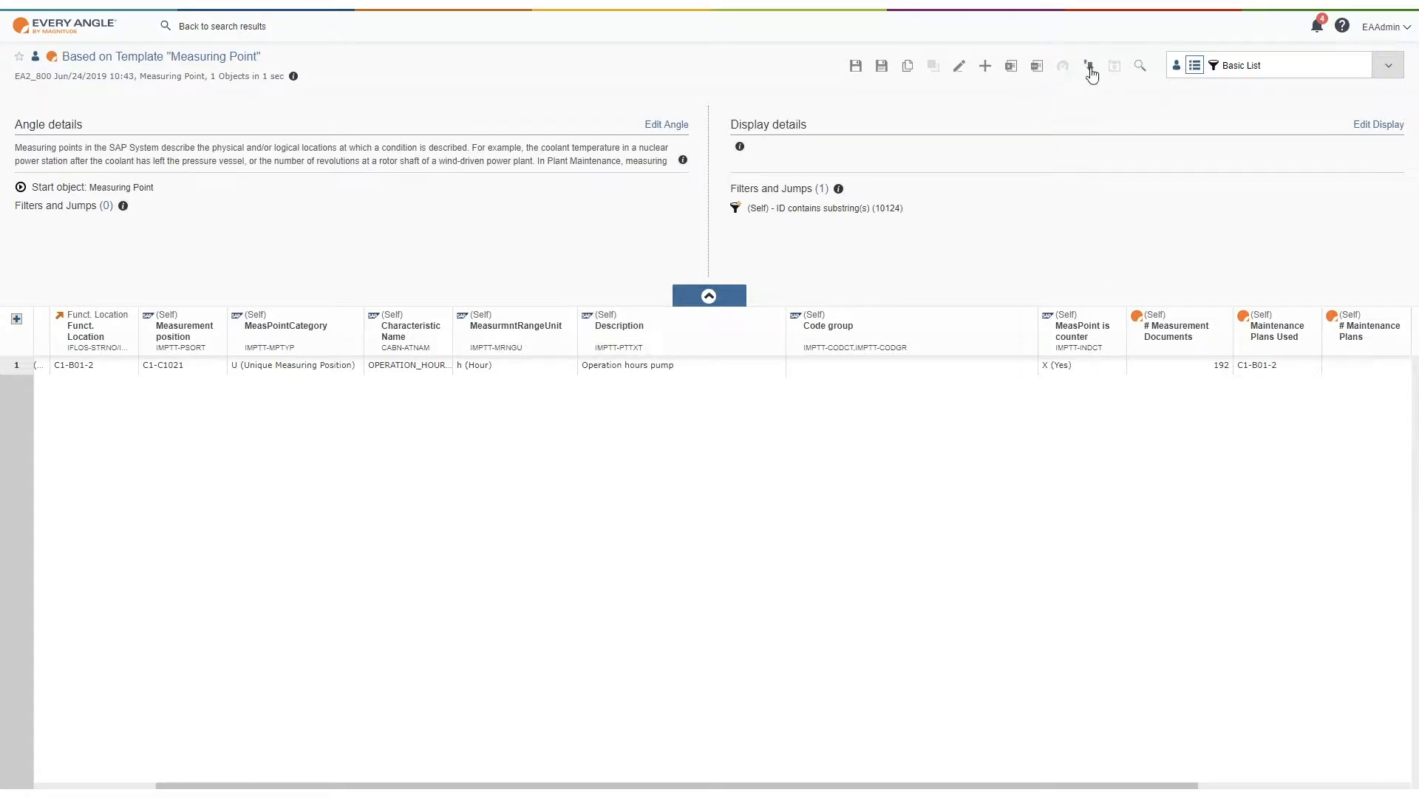
Step: Jump from point 10124 to its 192 Measurement Documents list
left_click(1089, 65)
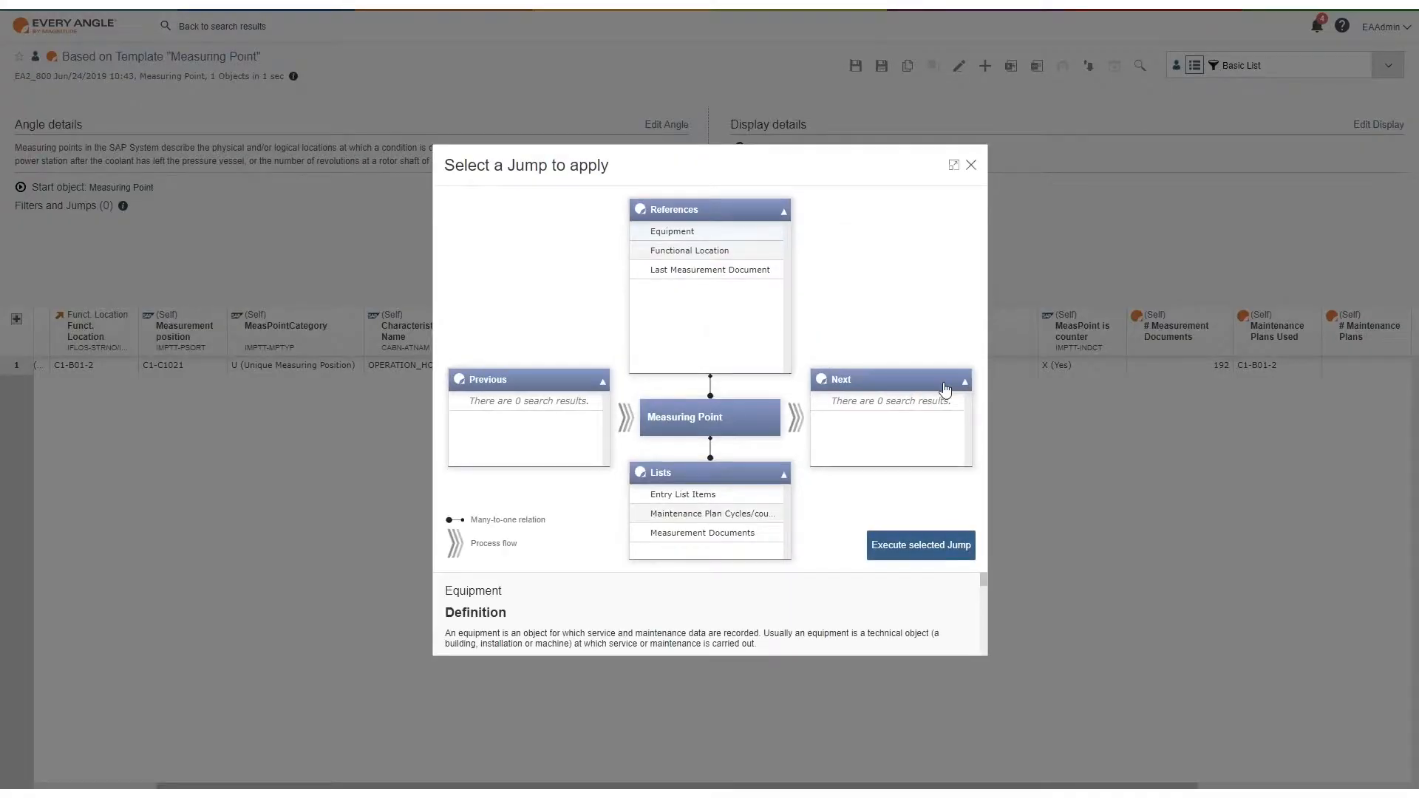
left_click(919, 545)
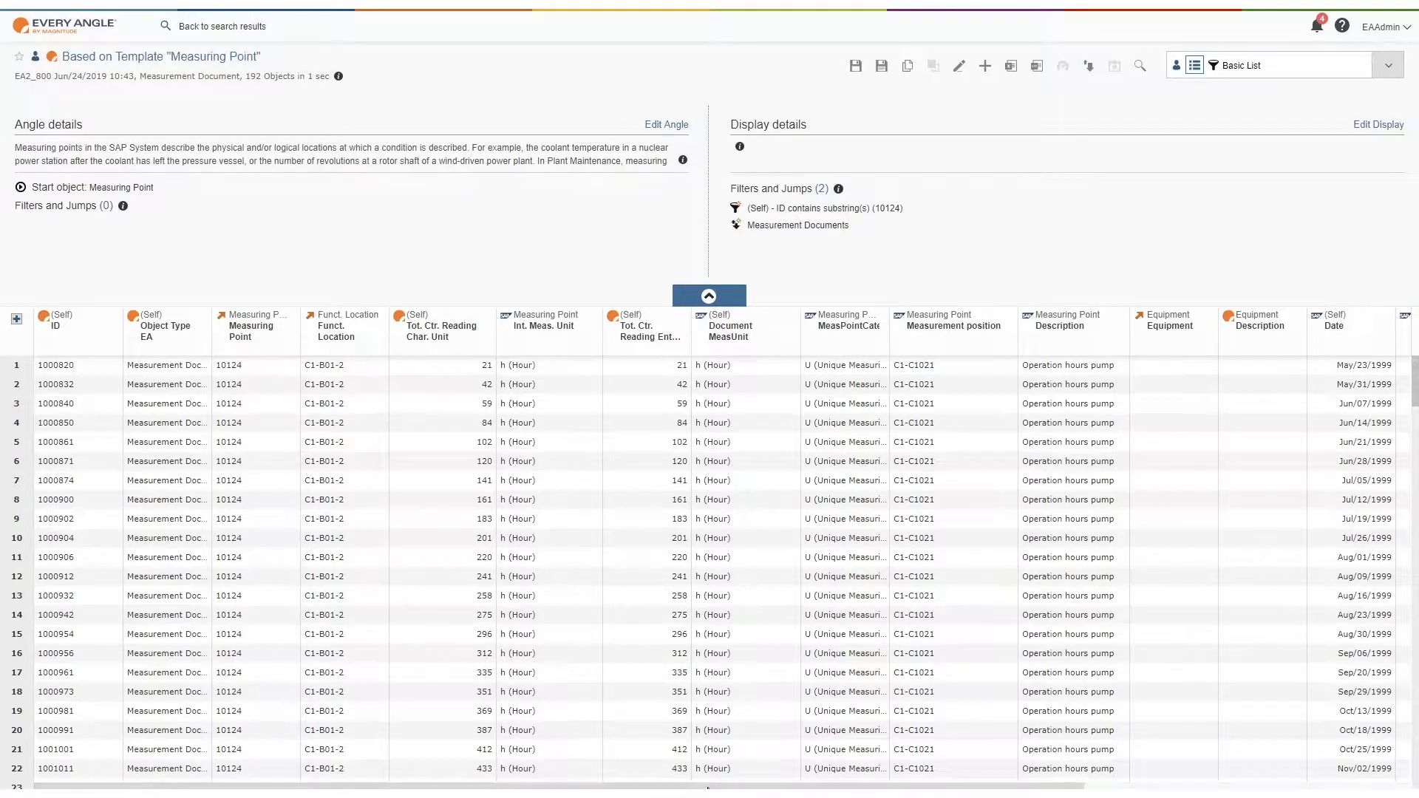
scroll("right", 3)
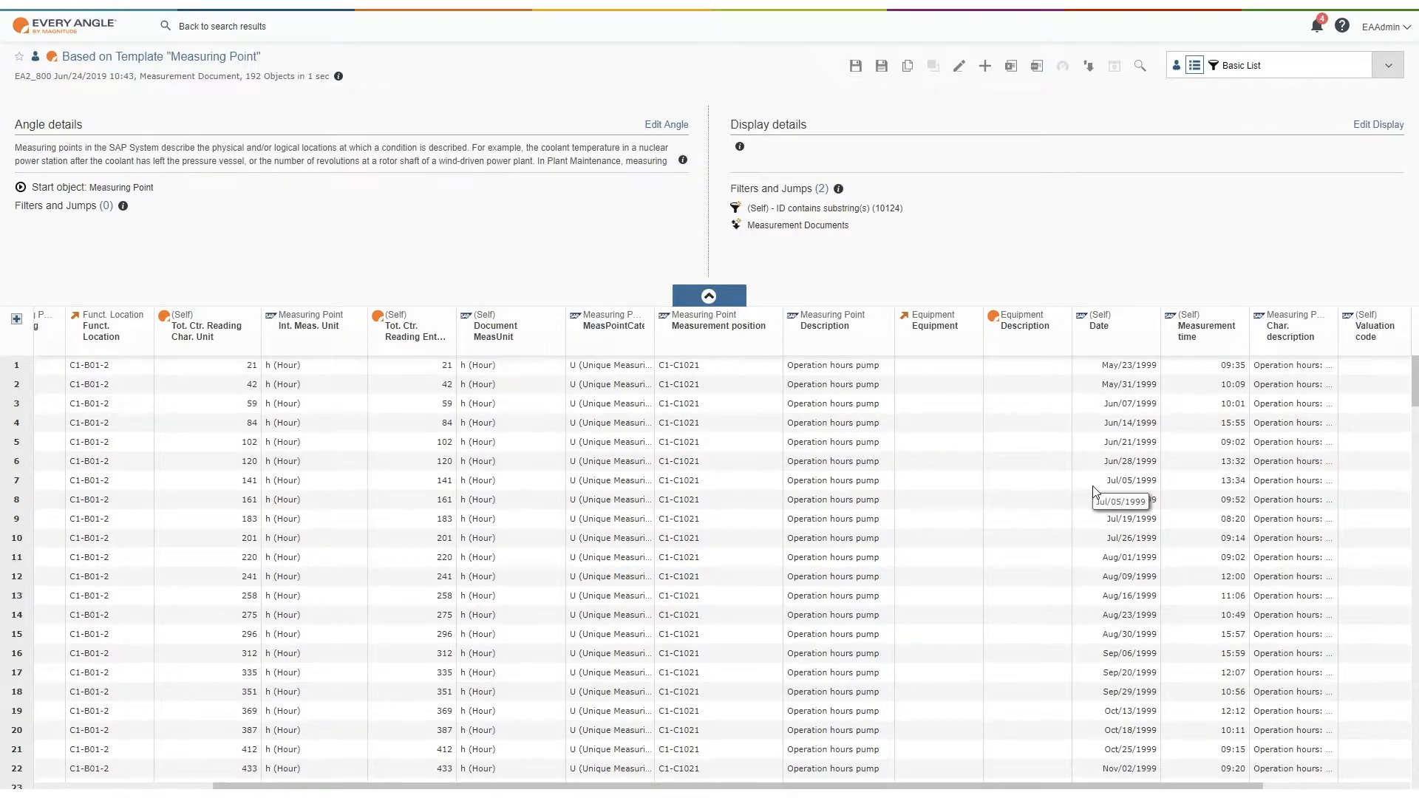
Step: Chart the documents by Date per quarter with Counter Reading as Max instead of Count
left_click(1115, 326)
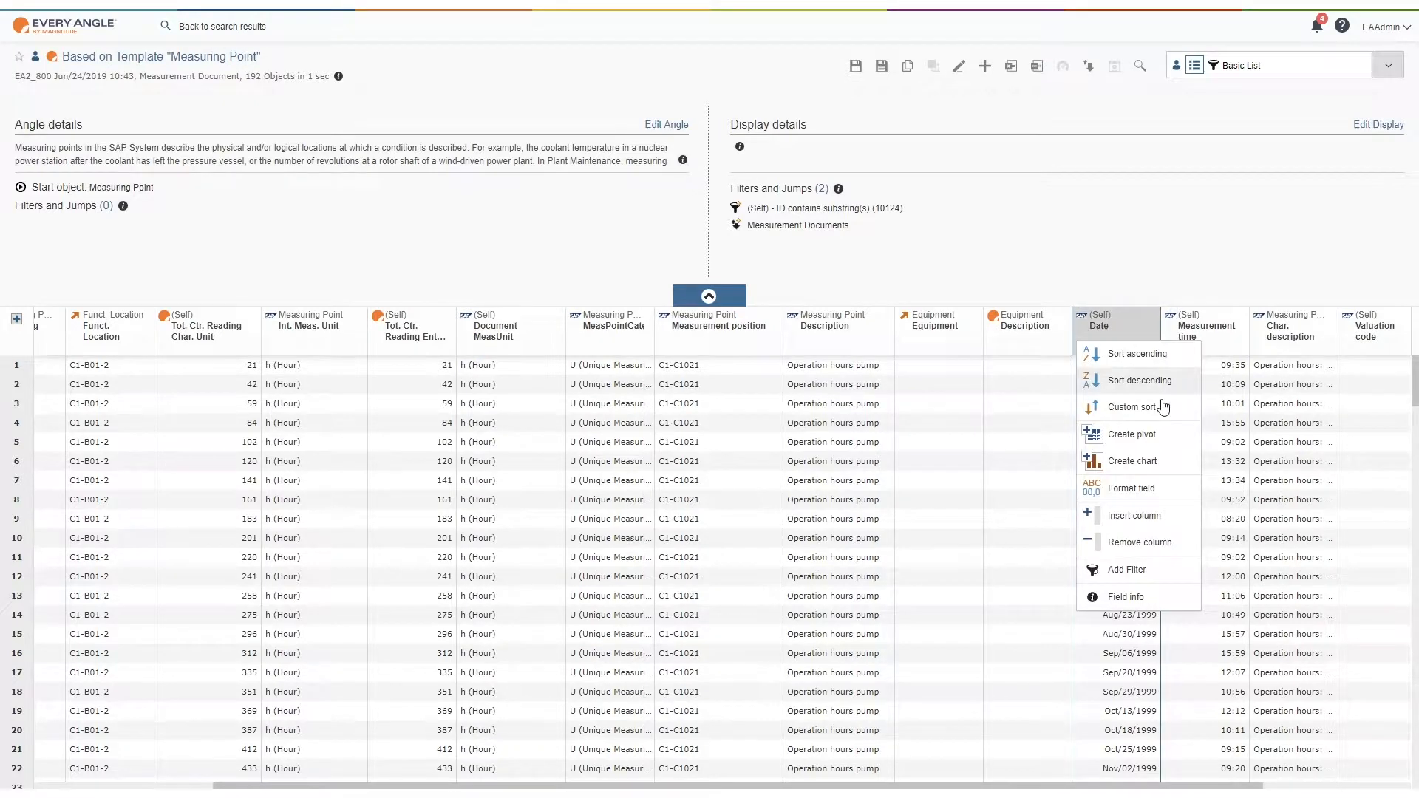
left_click(1130, 461)
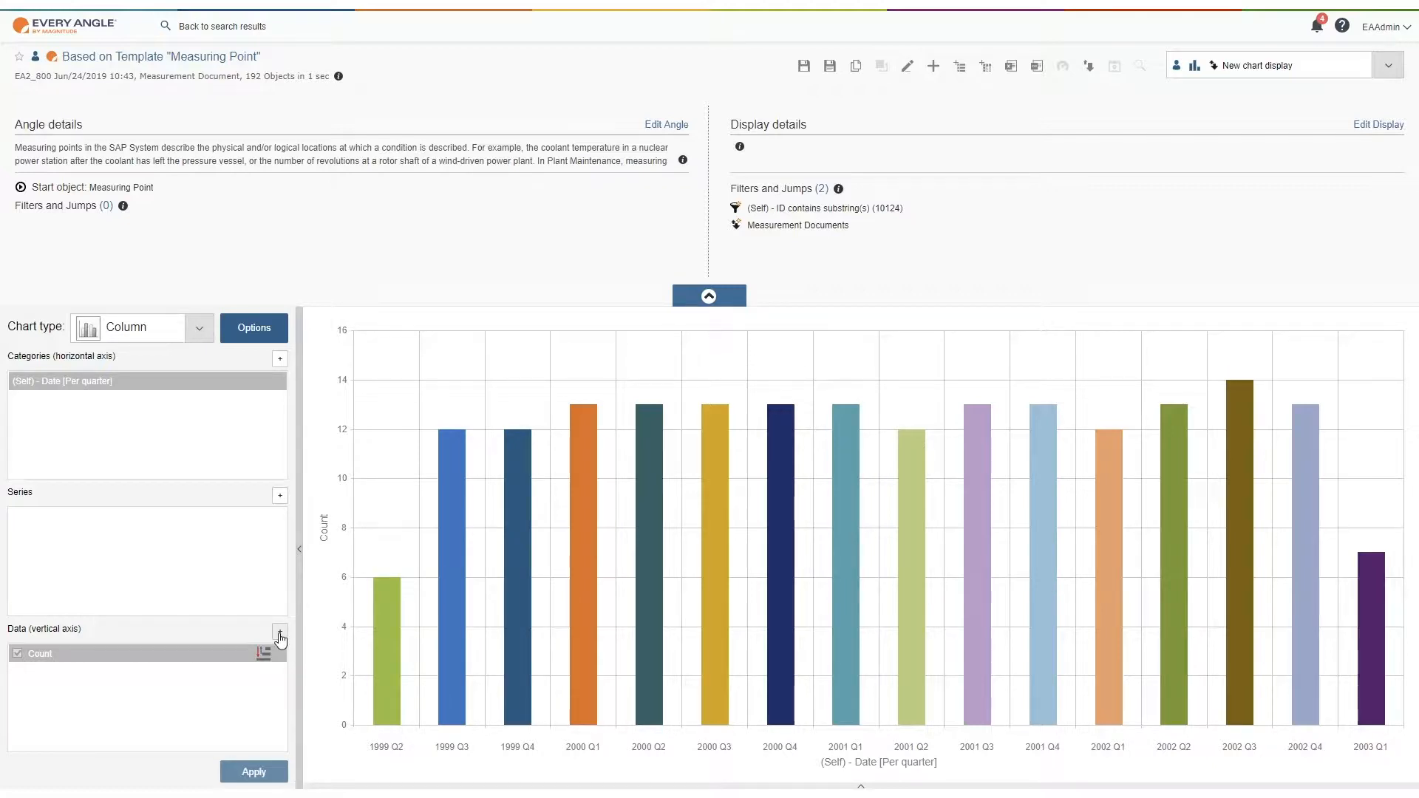
left_click(280, 634)
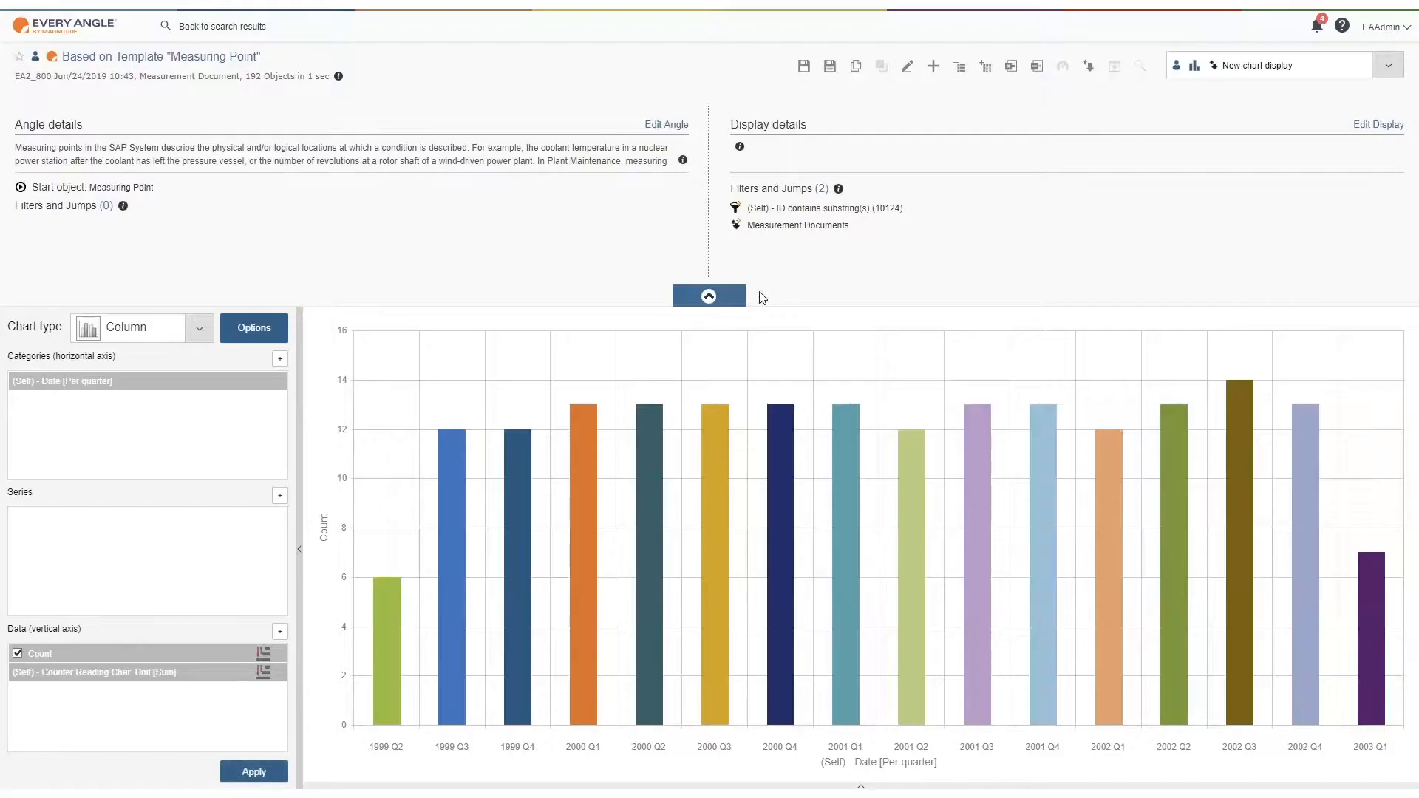
left_click(40, 653)
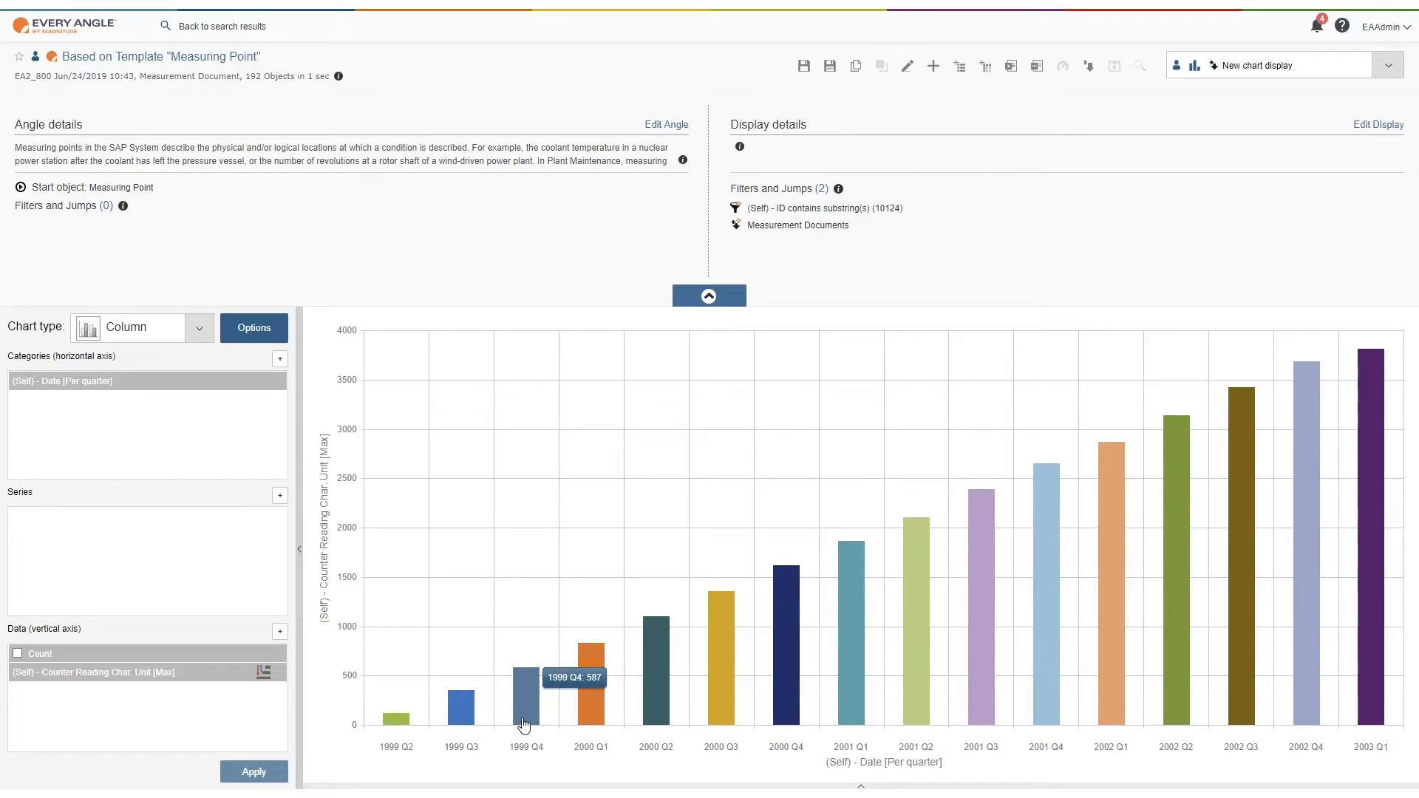
mouse_move(587, 578)
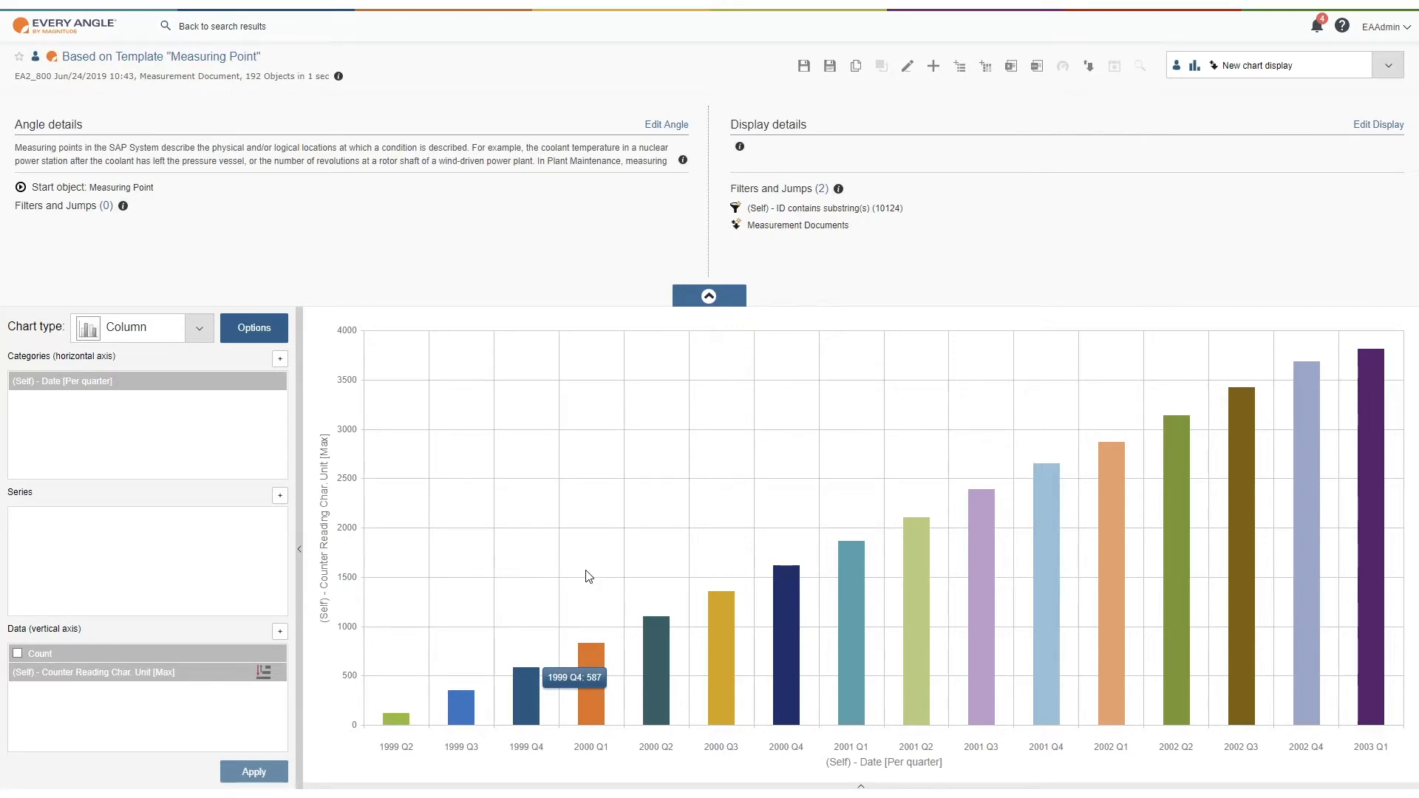
mouse_move(1240, 422)
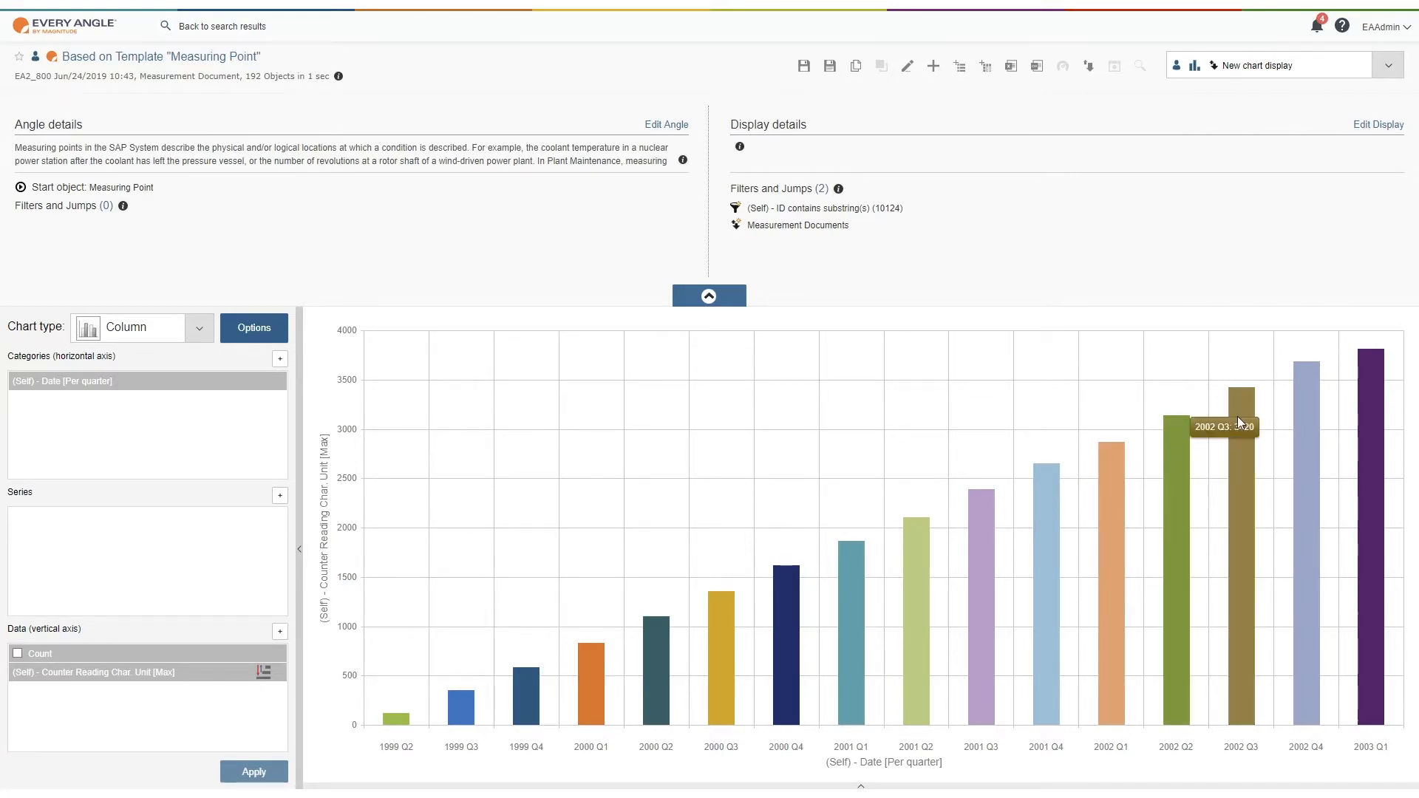